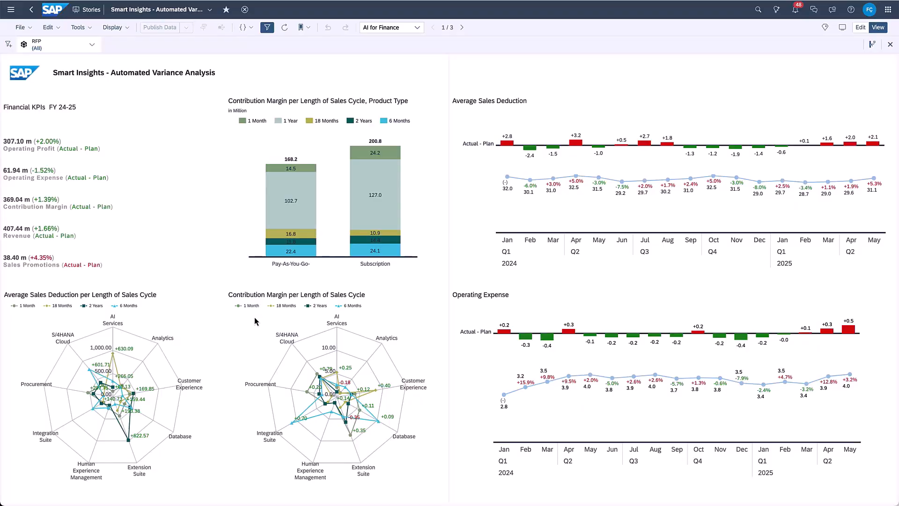
{"action": "mouse_move", "coordinate": [159, 295]}
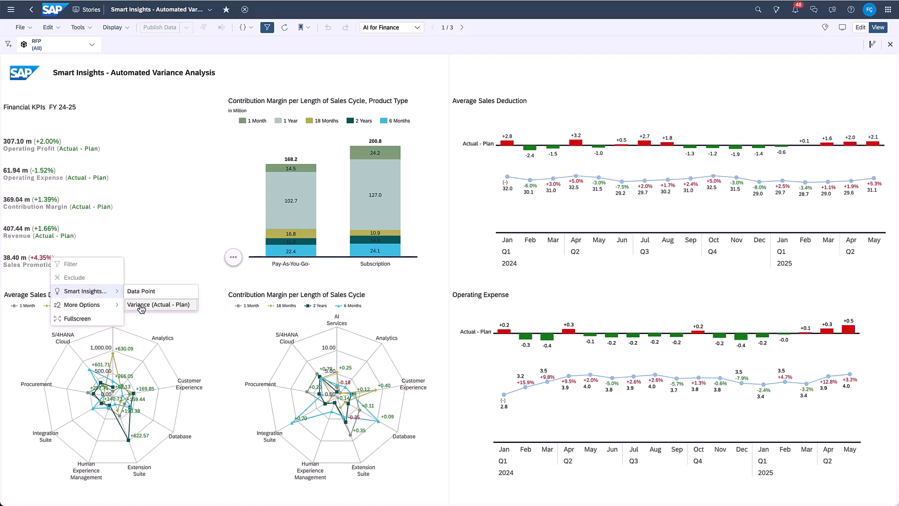
Step: Open Smart Insights on Sales Promotions, expand 'How has this changed?', then reopen its options
{"action": "left_click", "coordinate": [159, 304]}
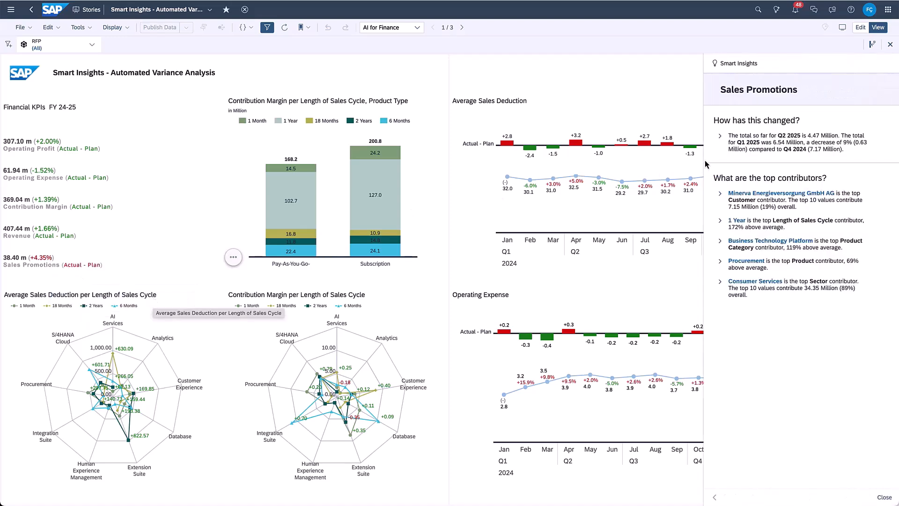
{"action": "left_click", "coordinate": [720, 136]}
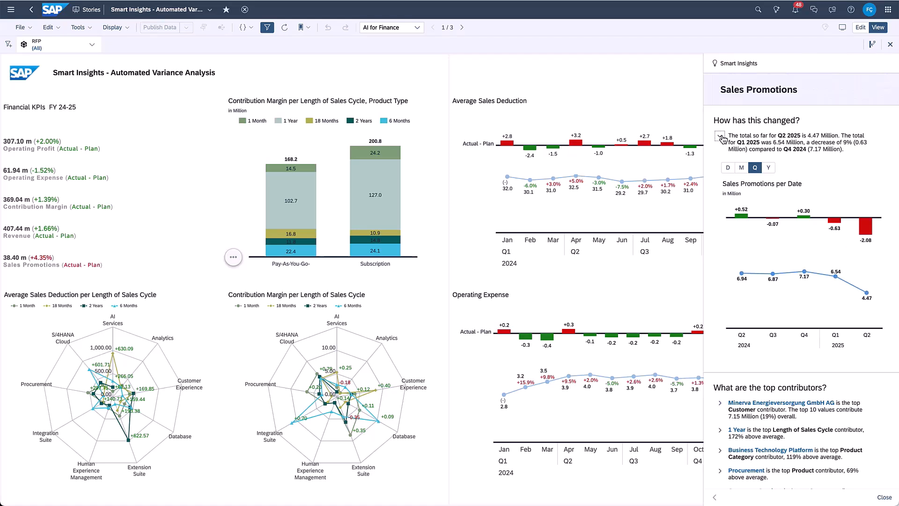
{"action": "mouse_move", "coordinate": [865, 229]}
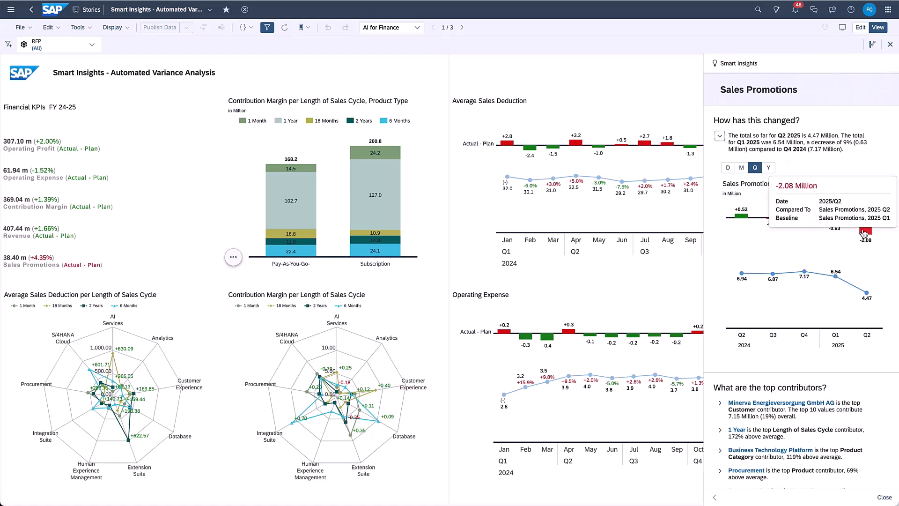
{"action": "left_click", "coordinate": [887, 44]}
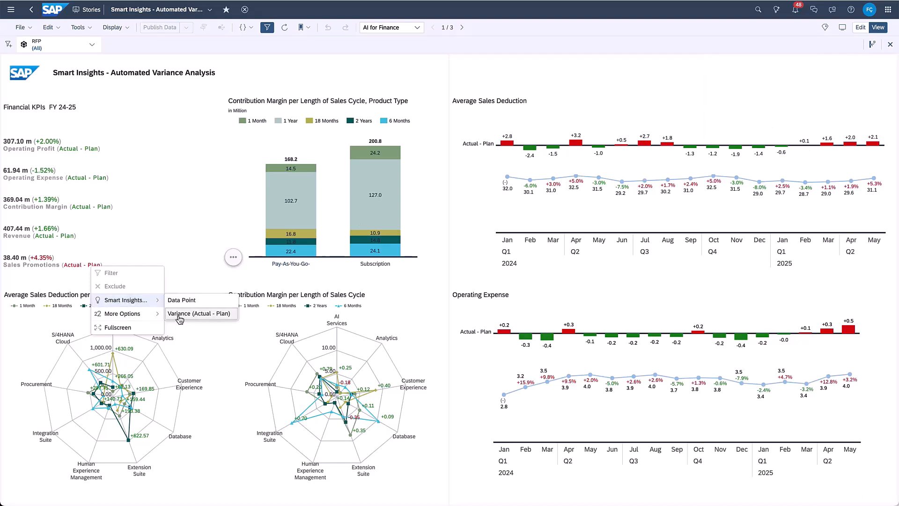
{"action": "left_click", "coordinate": [200, 313]}
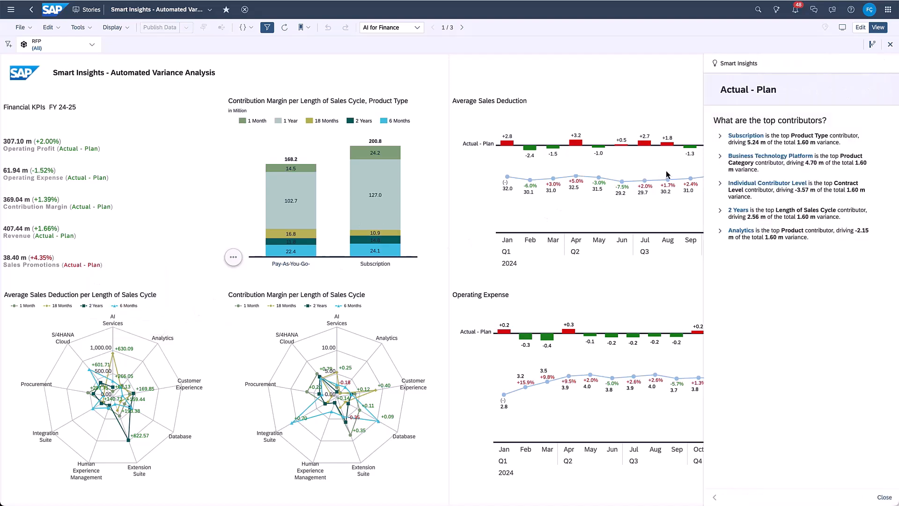
{"action": "left_click", "coordinate": [720, 135]}
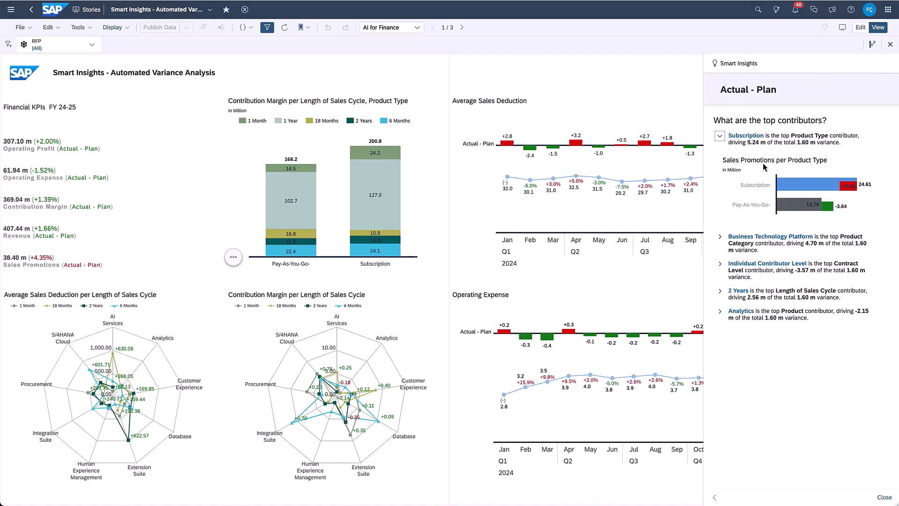
{"action": "mouse_move", "coordinate": [785, 207]}
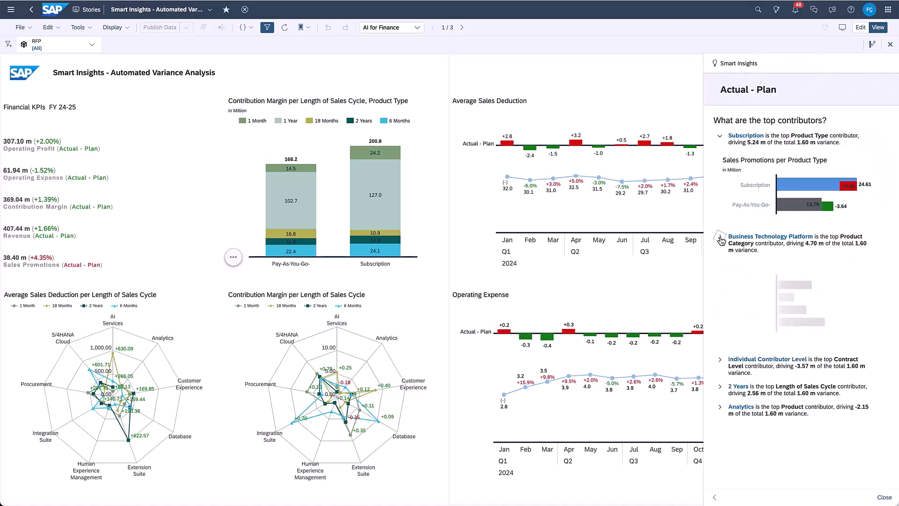
{"action": "left_click", "coordinate": [720, 239]}
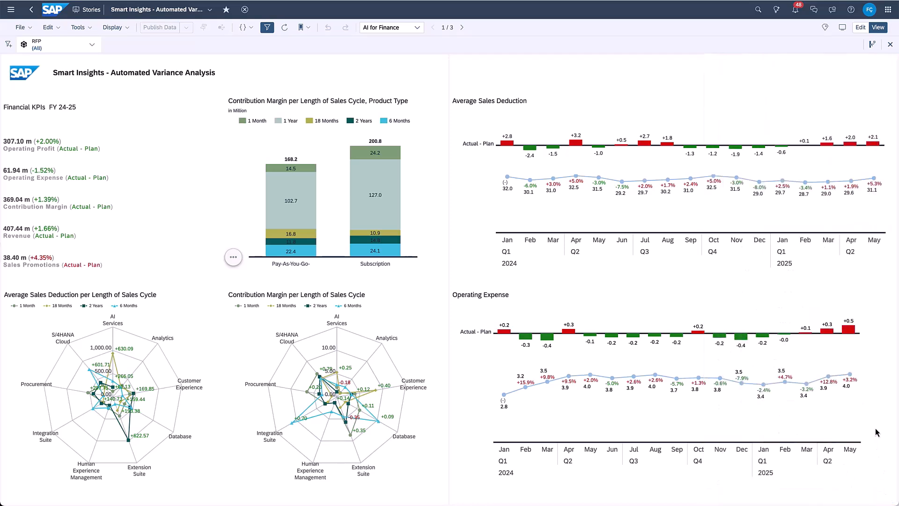
Step: Show May 2025 Operating Expense insights, expanding the Business Application and Pay-As-You-Go- contributors
{"action": "left_click", "coordinate": [880, 296]}
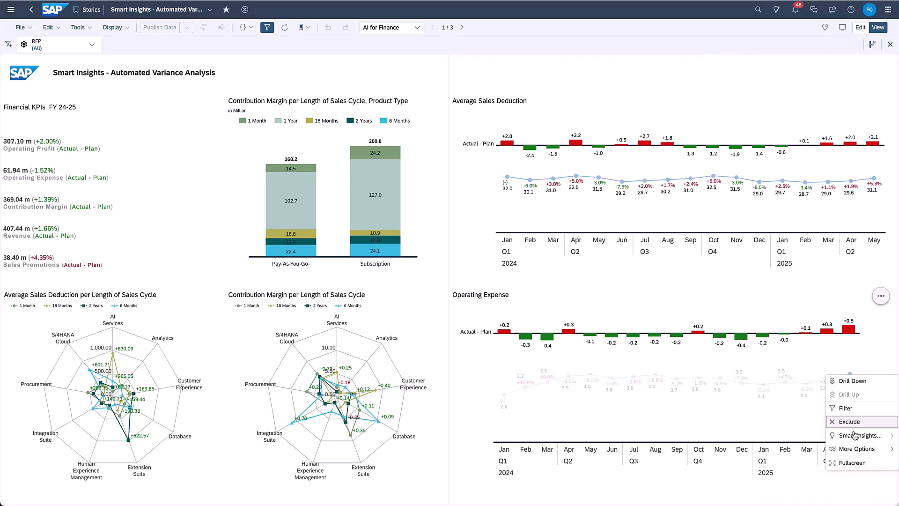
{"action": "left_click", "coordinate": [859, 435]}
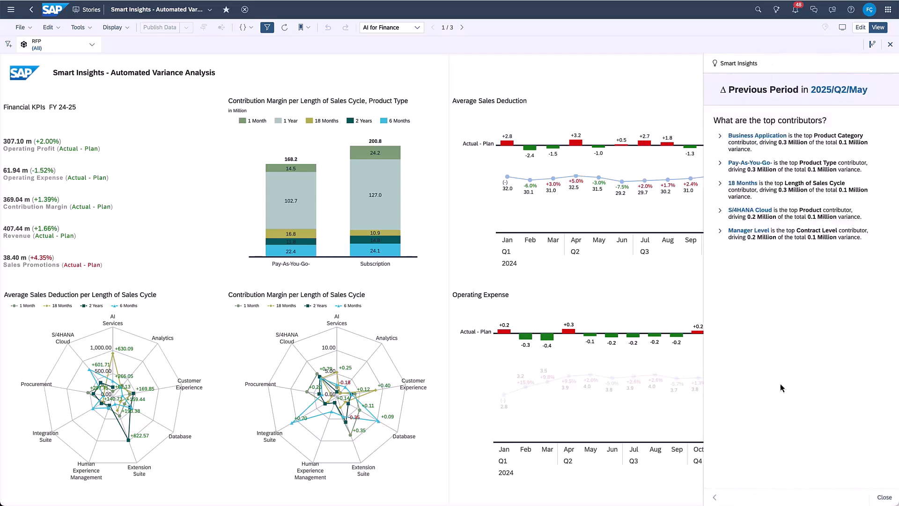
{"action": "left_click", "coordinate": [720, 135]}
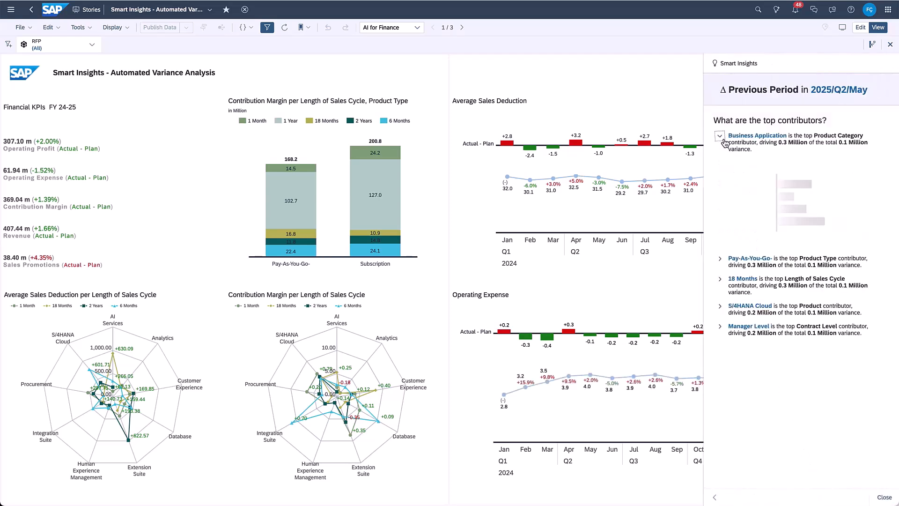
{"action": "left_click", "coordinate": [719, 135]}
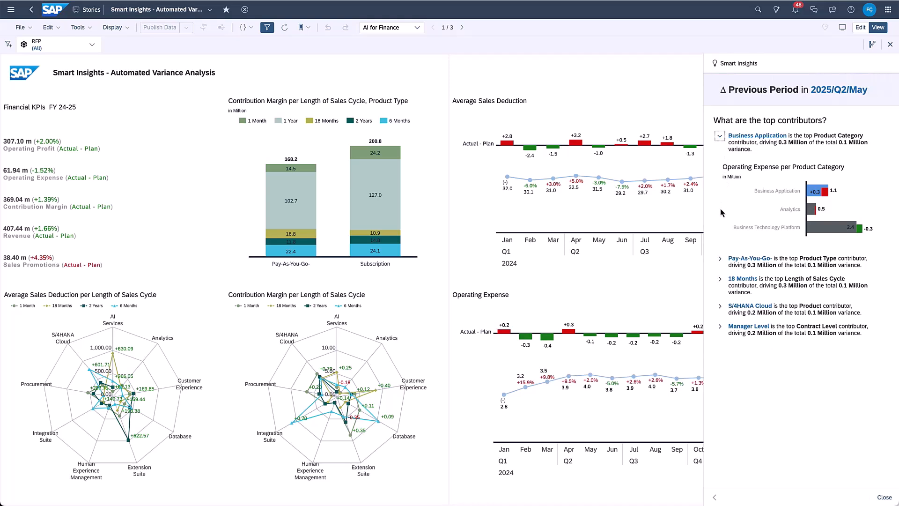
{"action": "left_click", "coordinate": [719, 258]}
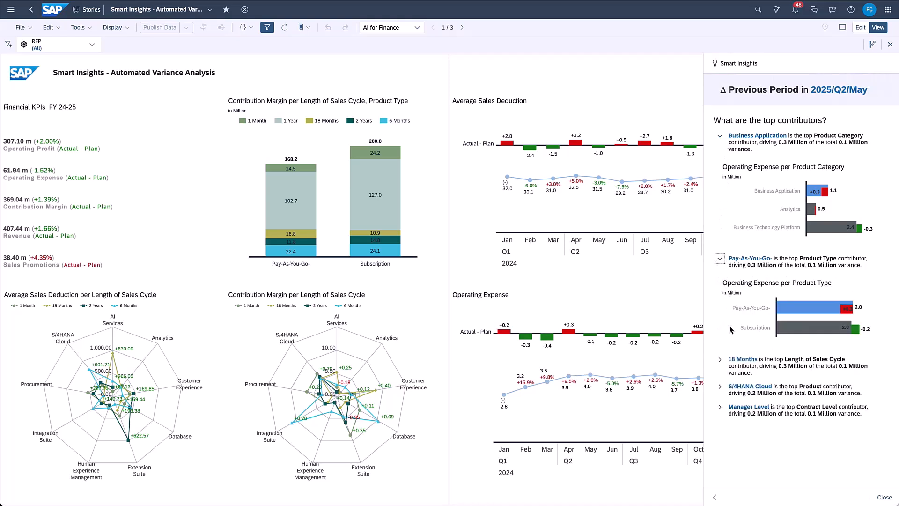
{"action": "left_click", "coordinate": [719, 359]}
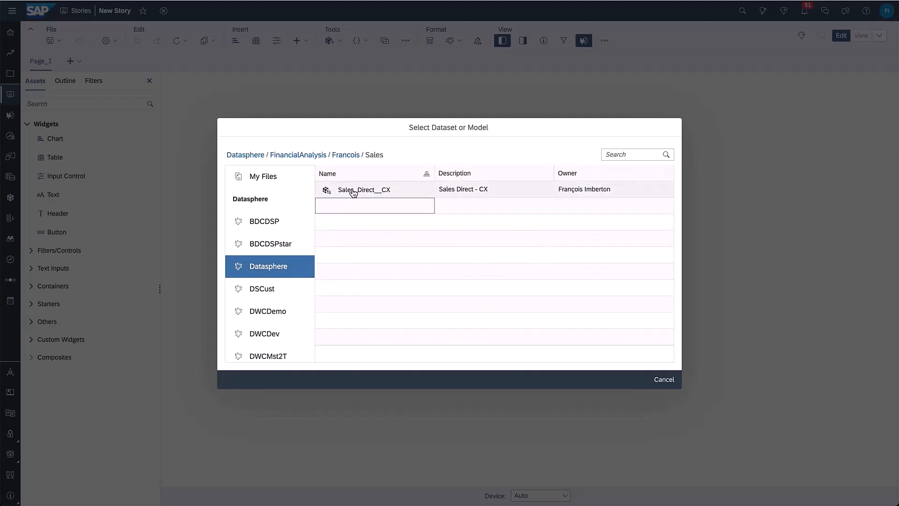
Step: Create a Sales Promotion (m) numeric chart from the Sales_Direct__CX model
{"action": "left_click", "coordinate": [364, 189]}
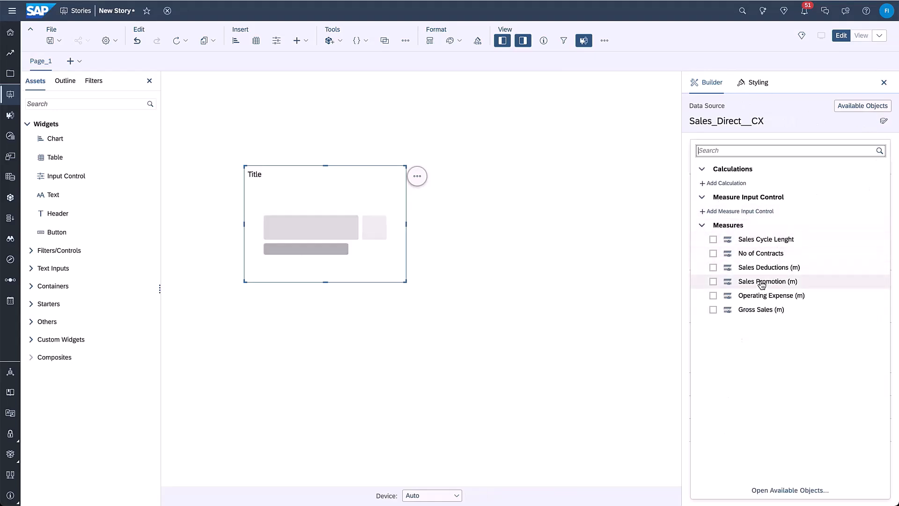
{"action": "left_click", "coordinate": [767, 282]}
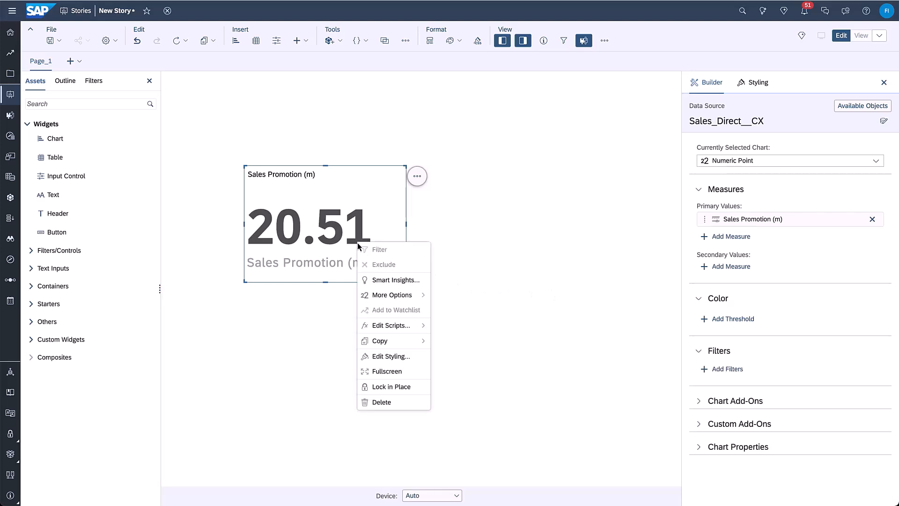
Step: Open Smart Insights for the 20.51 total and scroll to the Product Category contributor chart
{"action": "left_click", "coordinate": [396, 280]}
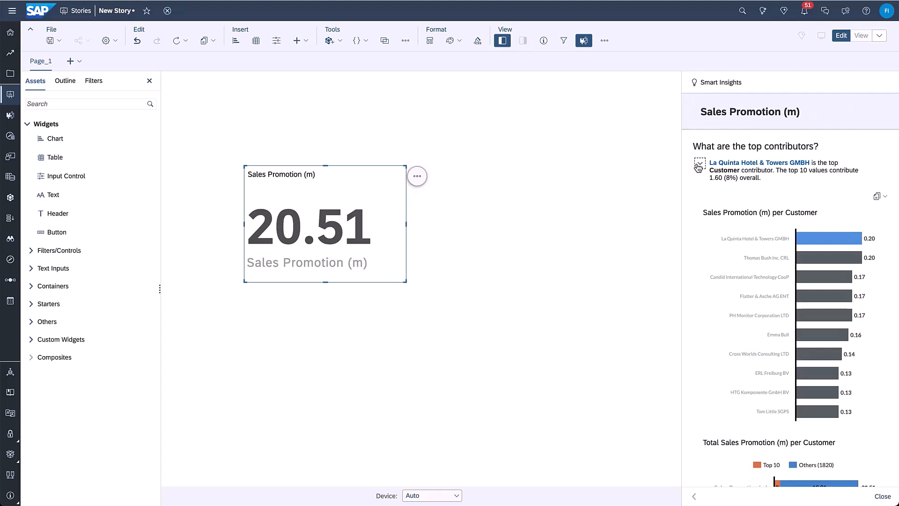
{"action": "scroll", "scroll_direction": "down", "scroll_amount": 3}
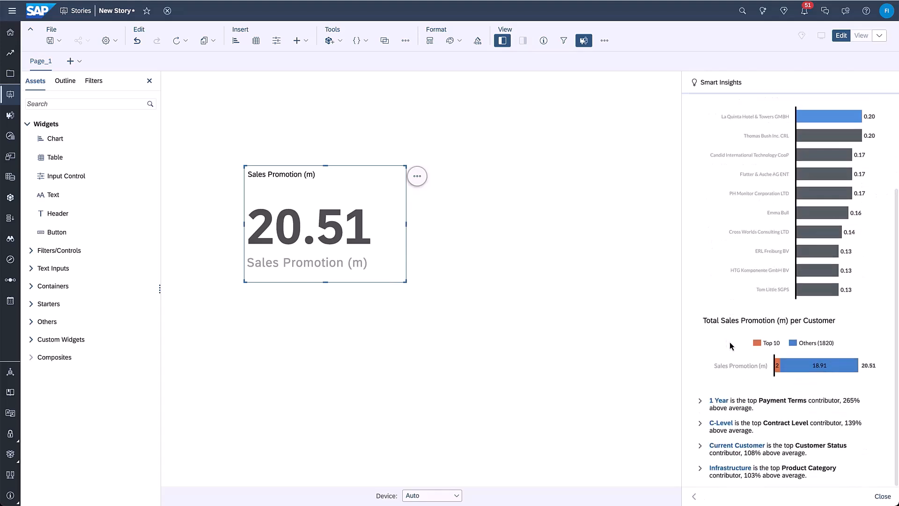
{"action": "mouse_move", "coordinate": [776, 366]}
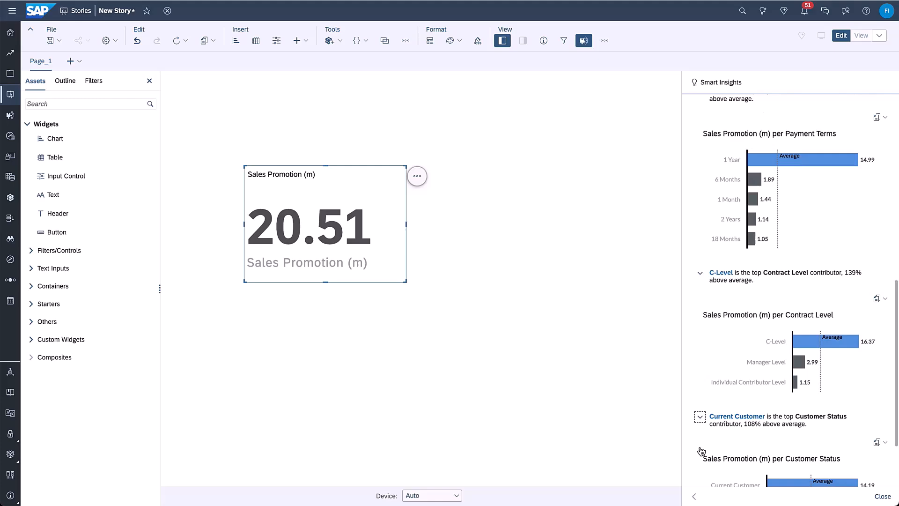
{"action": "scroll", "scroll_direction": "down", "scroll_amount": 3}
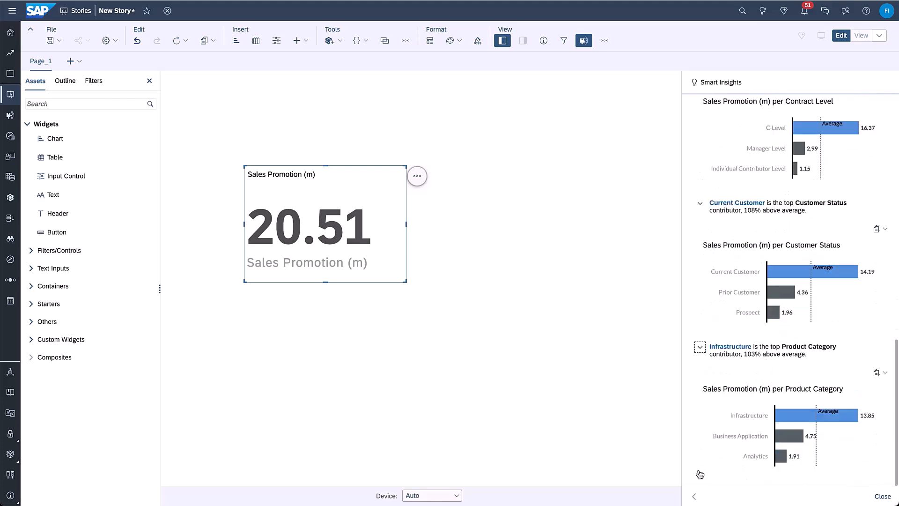
{"action": "left_click", "coordinate": [876, 372]}
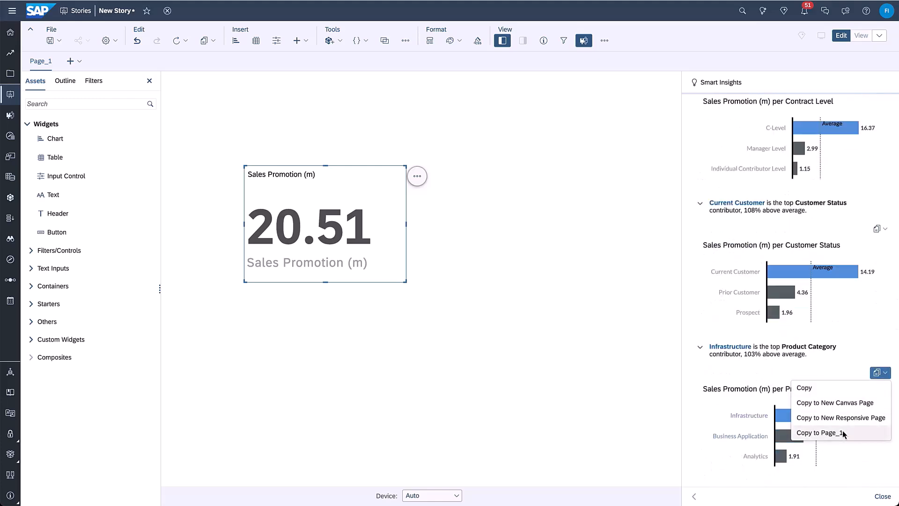
Step: Copy the Product Category chart to Page_1 and expand the 1 Year payment terms contributor
{"action": "left_click", "coordinate": [822, 433]}
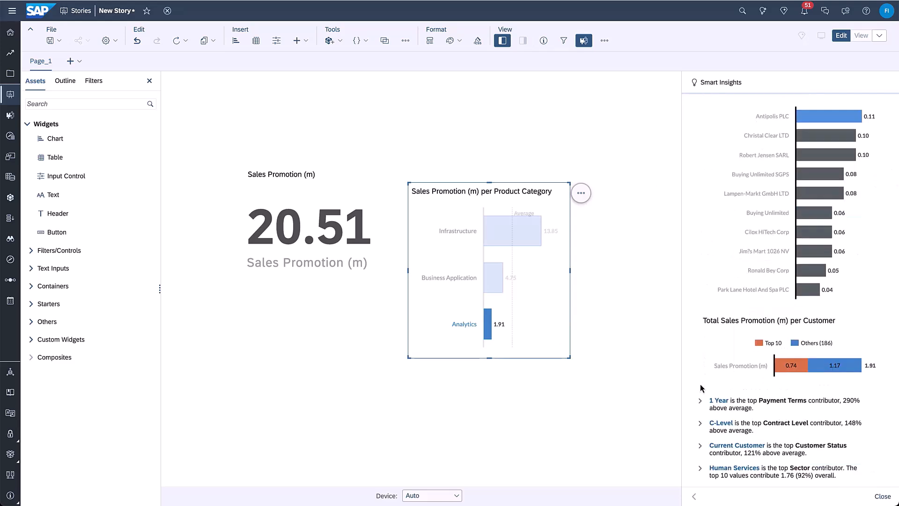
{"action": "left_click", "coordinate": [699, 400]}
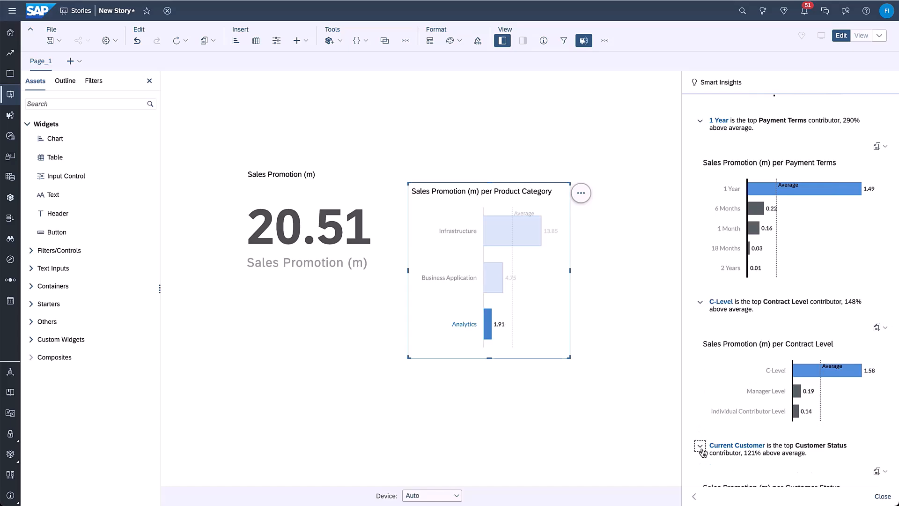
{"action": "scroll", "scroll_direction": "down", "scroll_amount": 3}
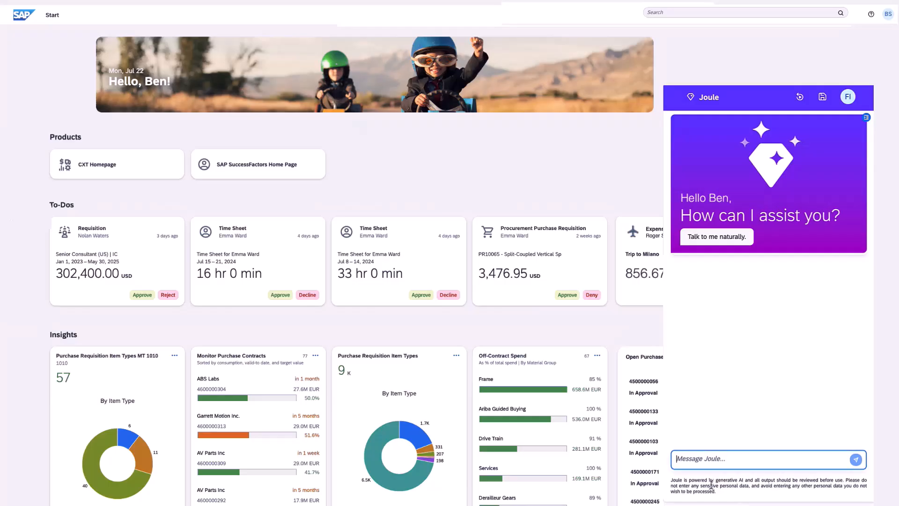
Step: Ask Joule what types of incentives exist for salespeople
{"action": "type", "text": "What are the different"}
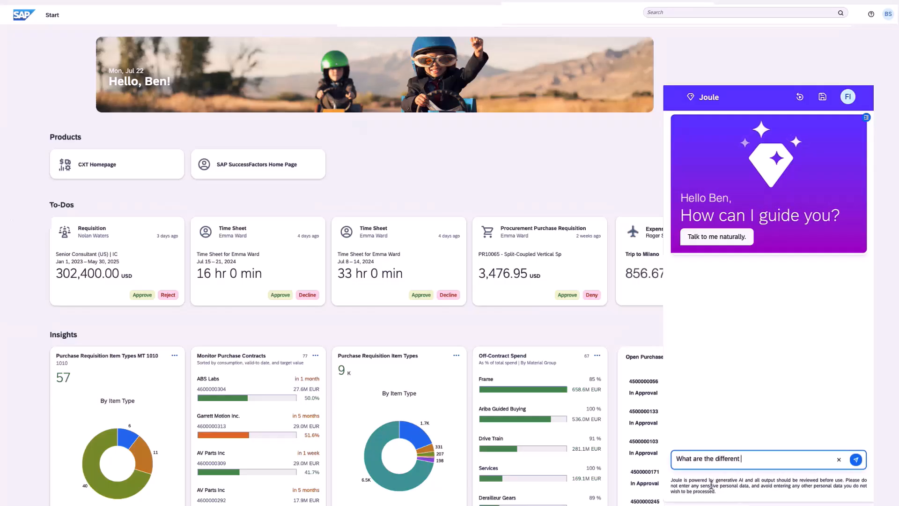
{"action": "type", "text": "types of incentives for salespeople?"}
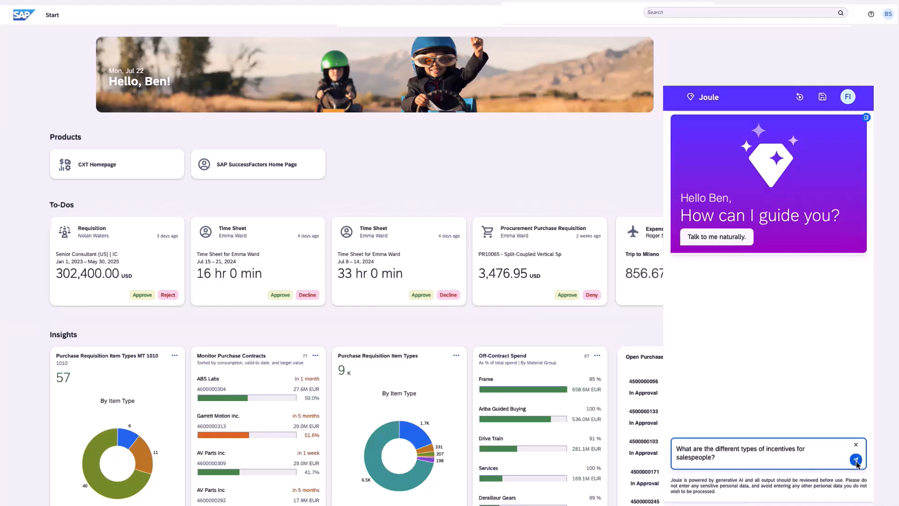
{"action": "left_click", "coordinate": [855, 462]}
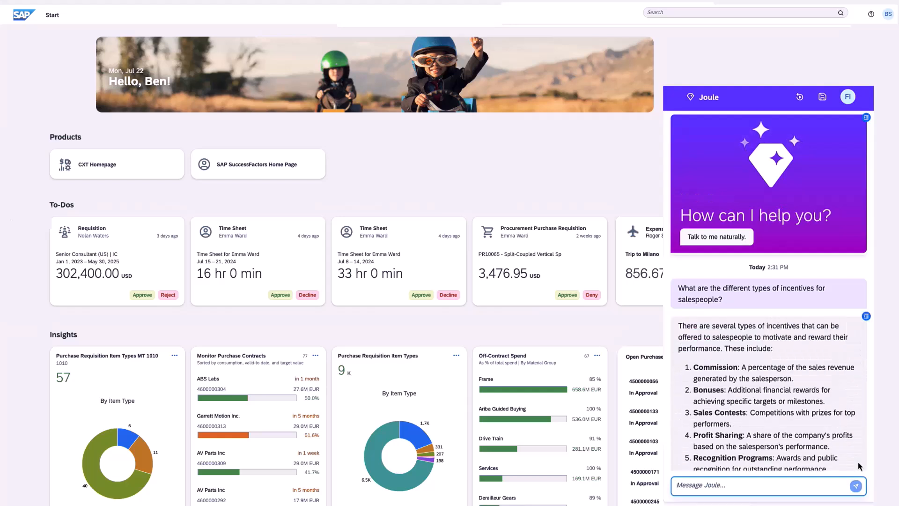
Step: Ask Joule for this month's sales commission amount, answering from Bike Sales data
{"action": "type", "text": "Wha"}
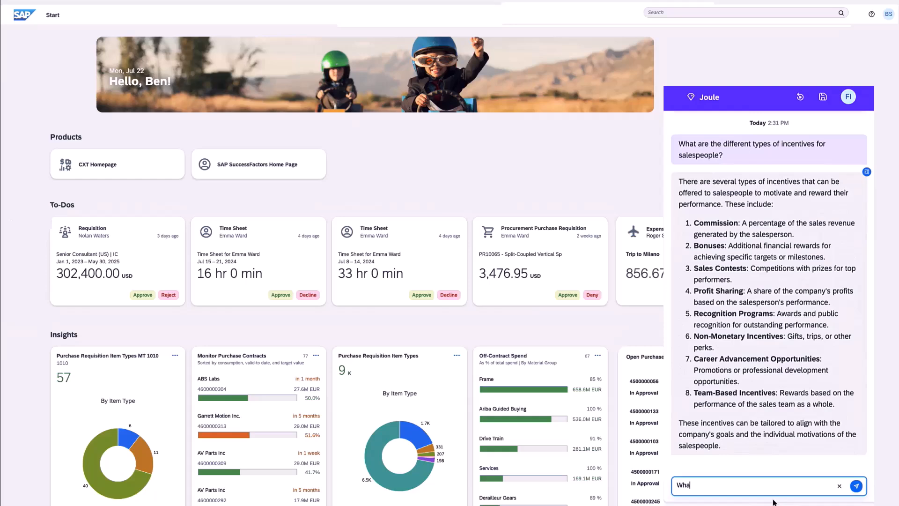
{"action": "type", "text": "What is the amount of sales commission this"}
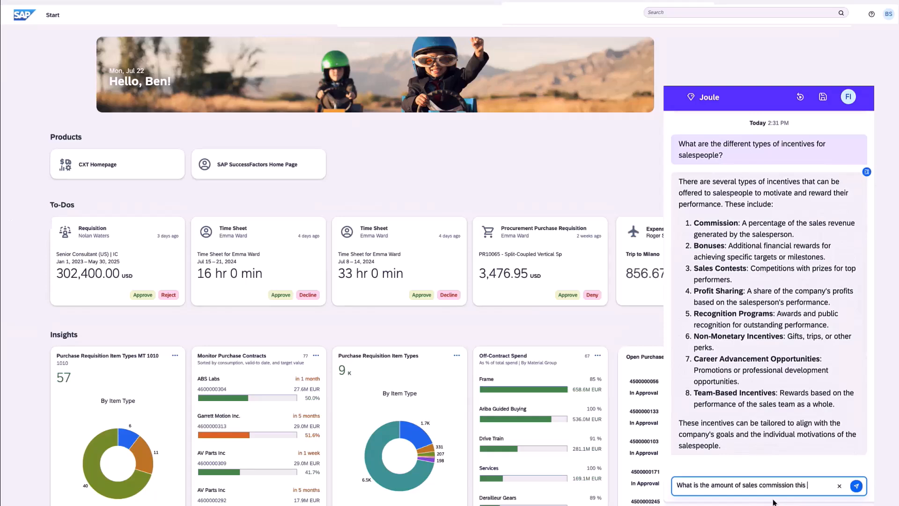
{"action": "left_click", "coordinate": [856, 485]}
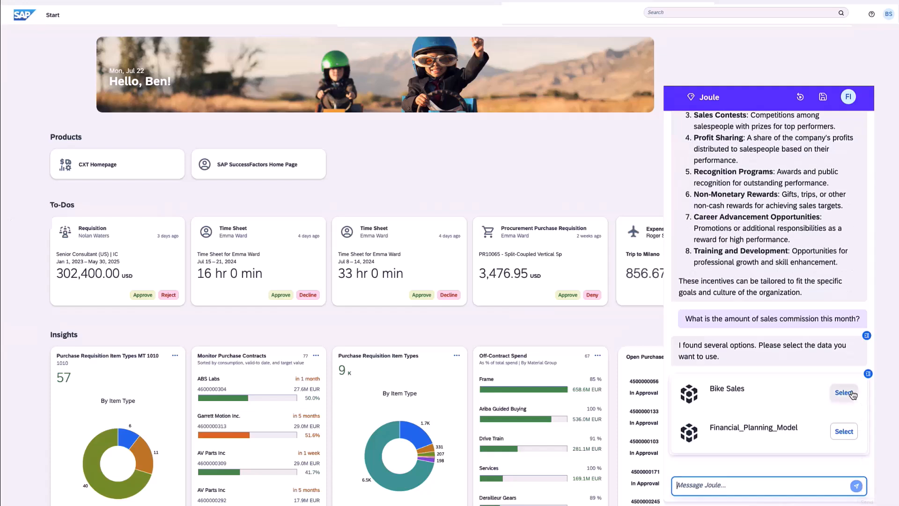
{"action": "left_click", "coordinate": [843, 394]}
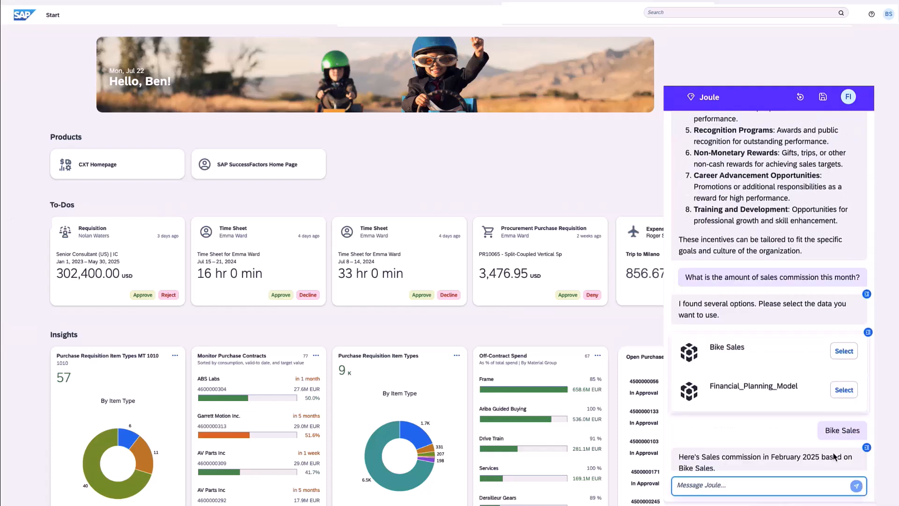
Step: Ask follow-ups comparing commission to last month, in euros, and limited to Italy
{"action": "left_click", "coordinate": [843, 351]}
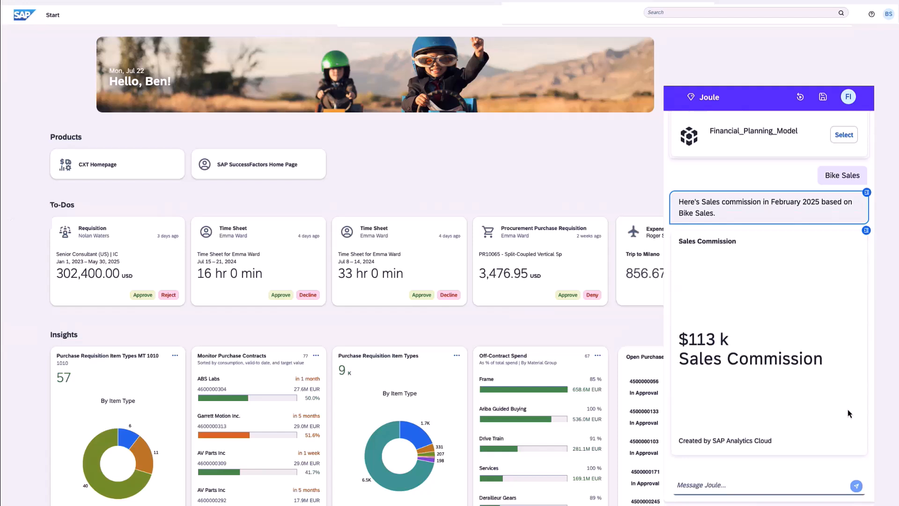
{"action": "type", "text": "compared to last month"}
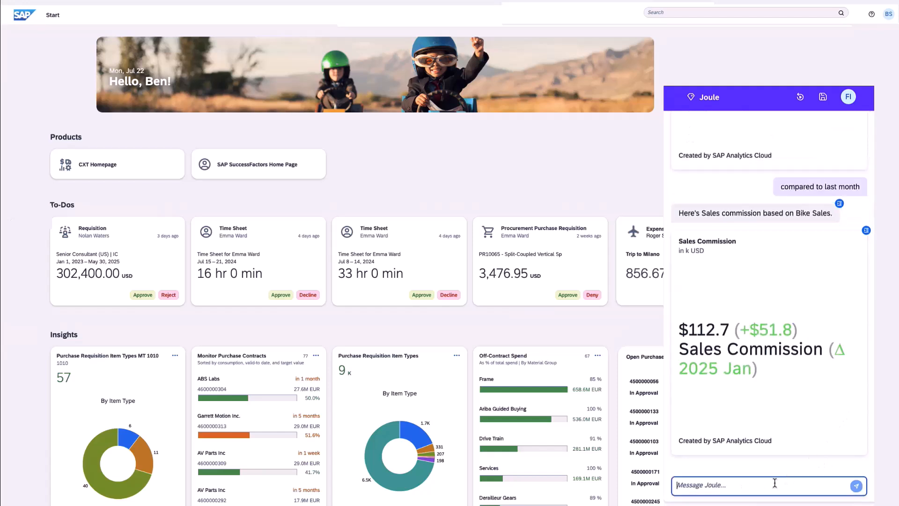
{"action": "type", "text": "in euros"}
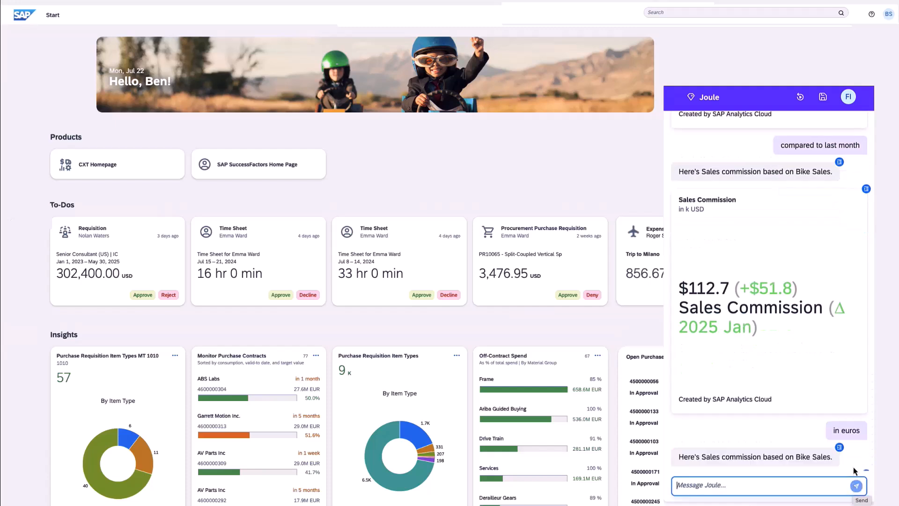
{"action": "type", "text": "for"}
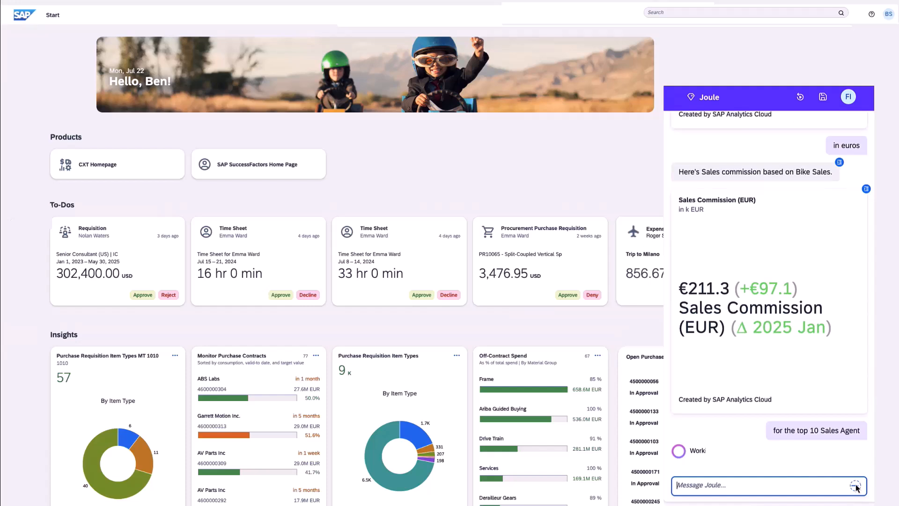
{"action": "left_click", "coordinate": [853, 486]}
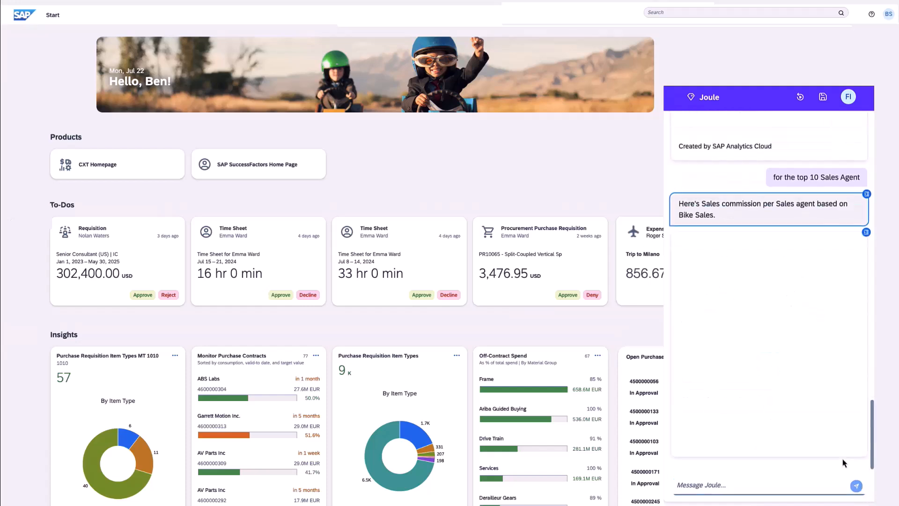
{"action": "type", "text": "In Italy"}
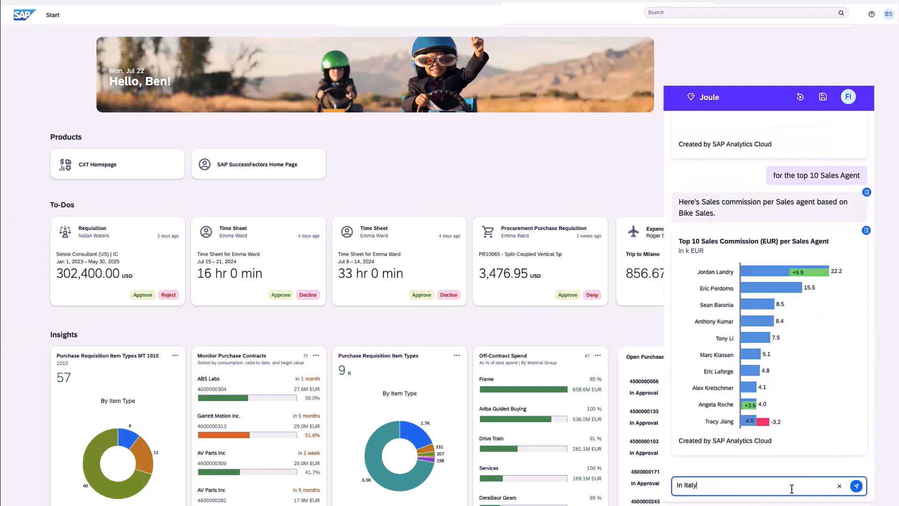
{"action": "left_click", "coordinate": [856, 485]}
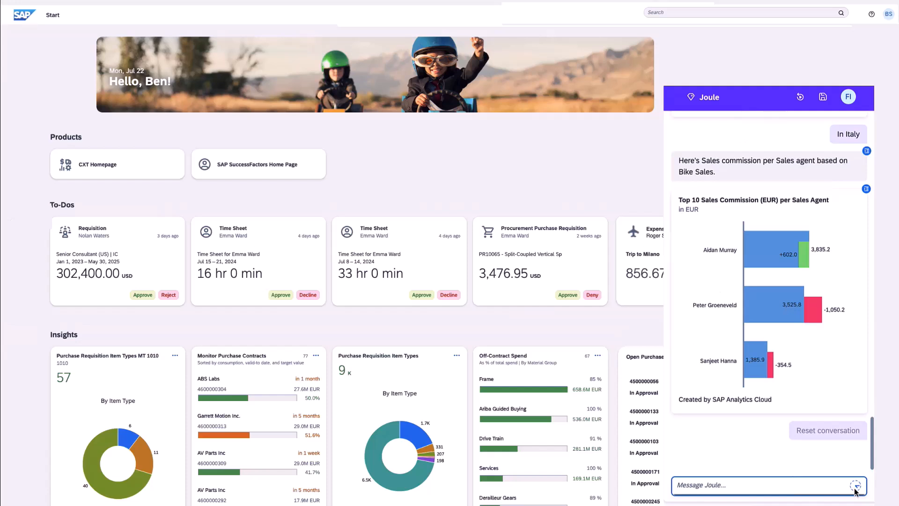
Step: After resetting, ask for Average Unit Sold by Order and agents selling over 1k units
{"action": "left_click", "coordinate": [828, 430]}
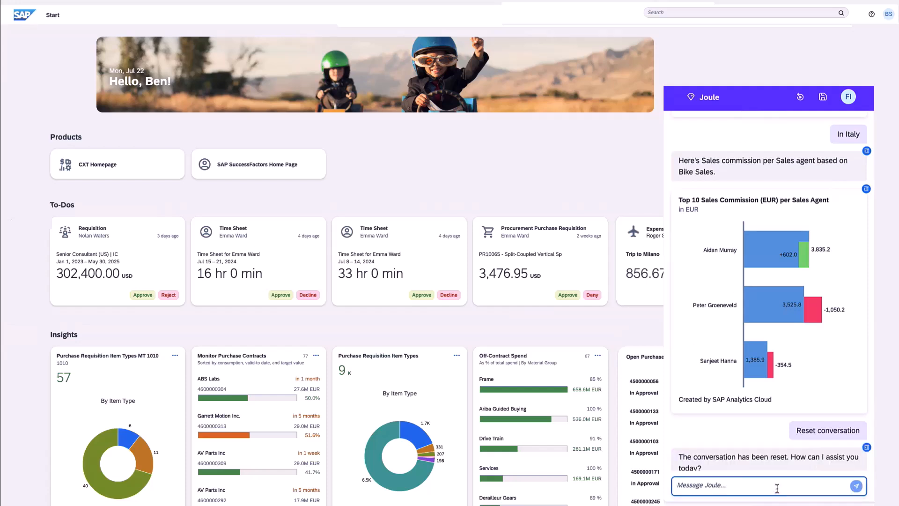
{"action": "type", "text": "Average Unit Sold by Order"}
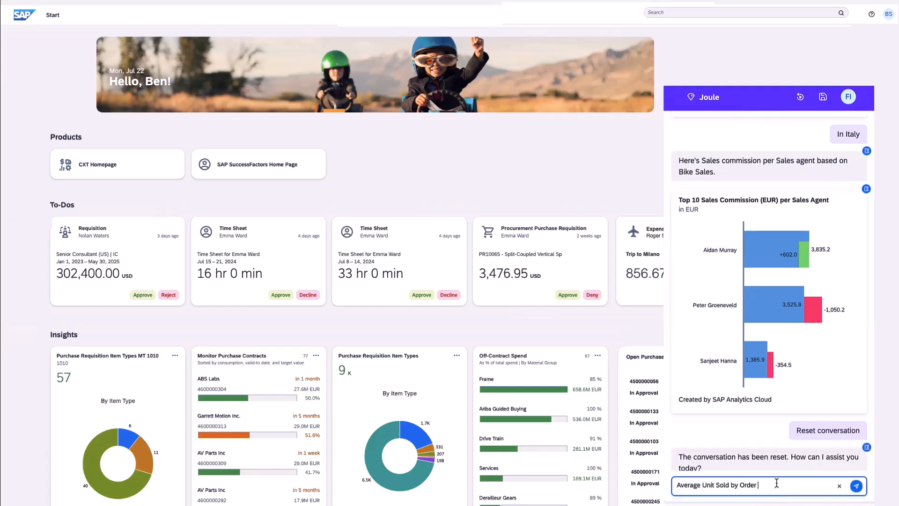
{"action": "left_click", "coordinate": [855, 485]}
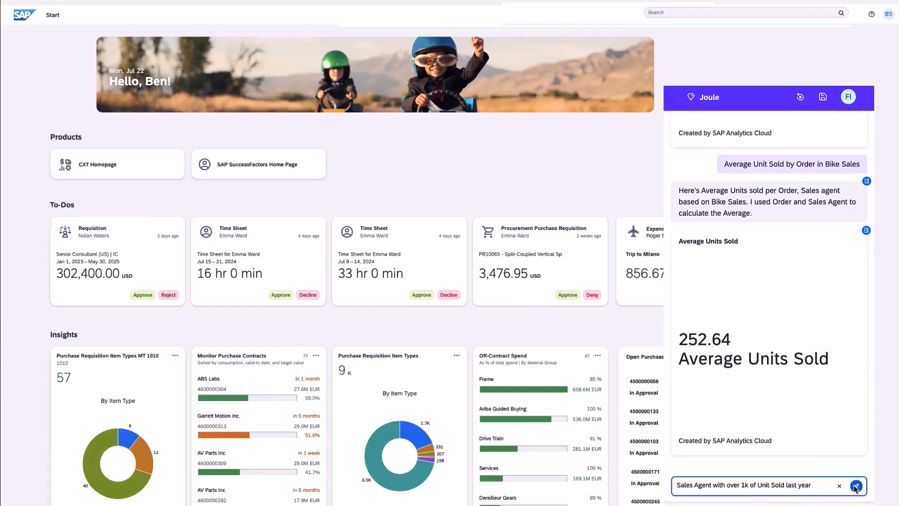
{"action": "left_click", "coordinate": [855, 485]}
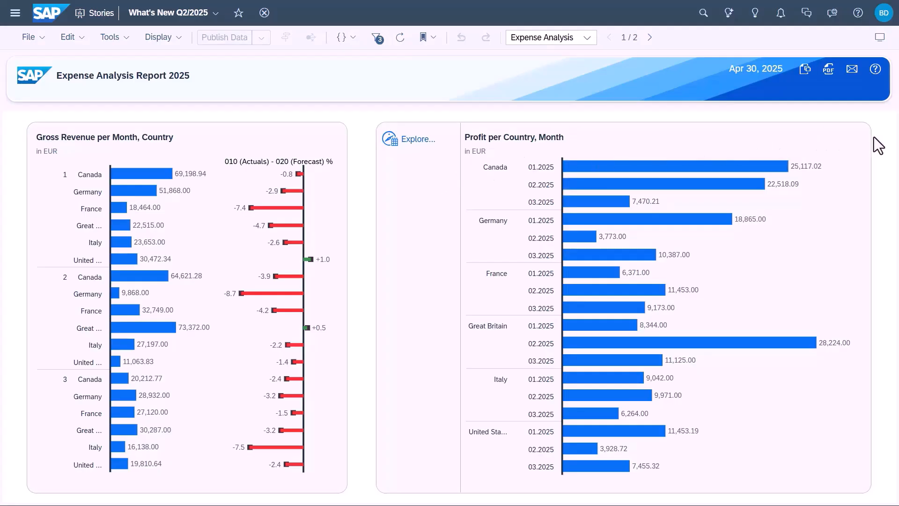
Step: Open Profit per Country, Month in Data Analyzer, add Product rows and all measures, then save
{"action": "left_click", "coordinate": [847, 139]}
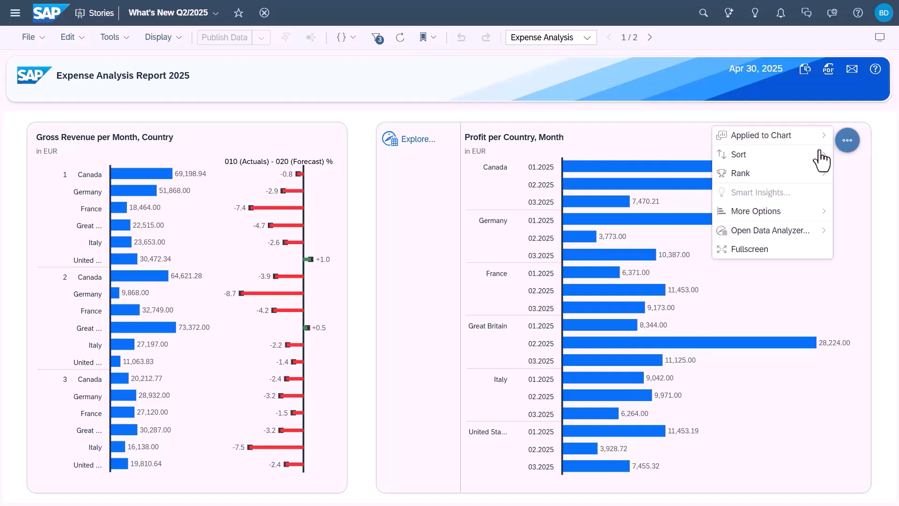
{"action": "mouse_move", "coordinate": [769, 231]}
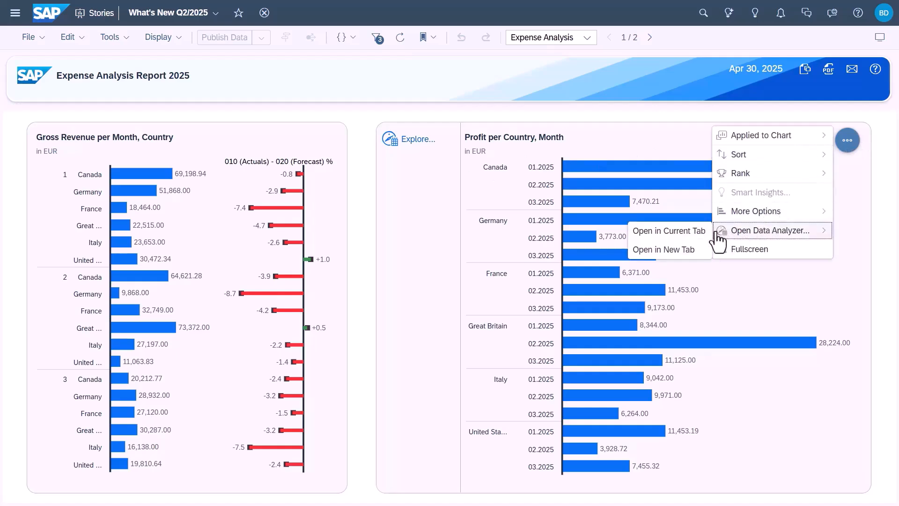
{"action": "left_click", "coordinate": [770, 231]}
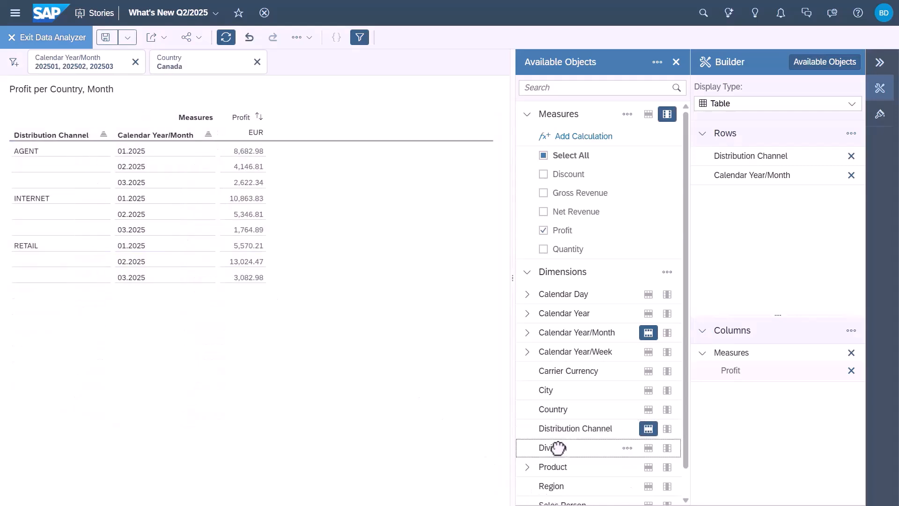
{"action": "left_click", "coordinate": [648, 447]}
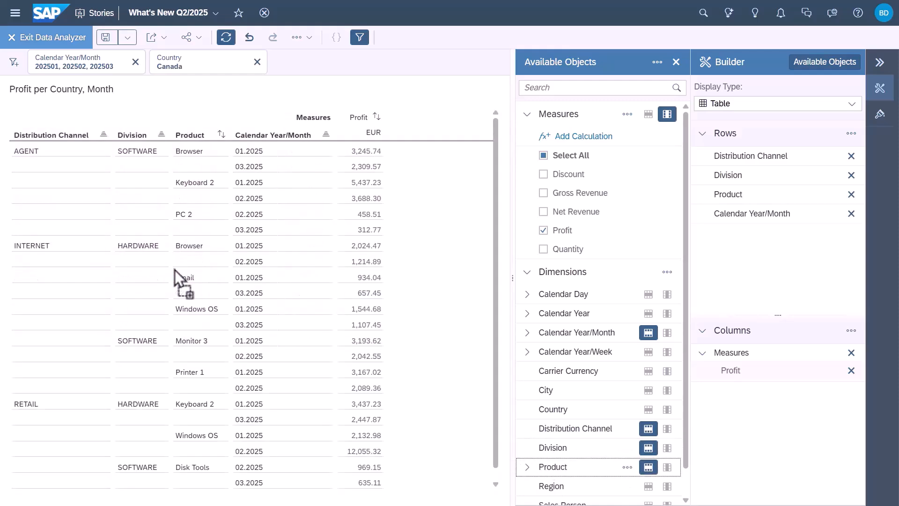
{"action": "left_click", "coordinate": [542, 155]}
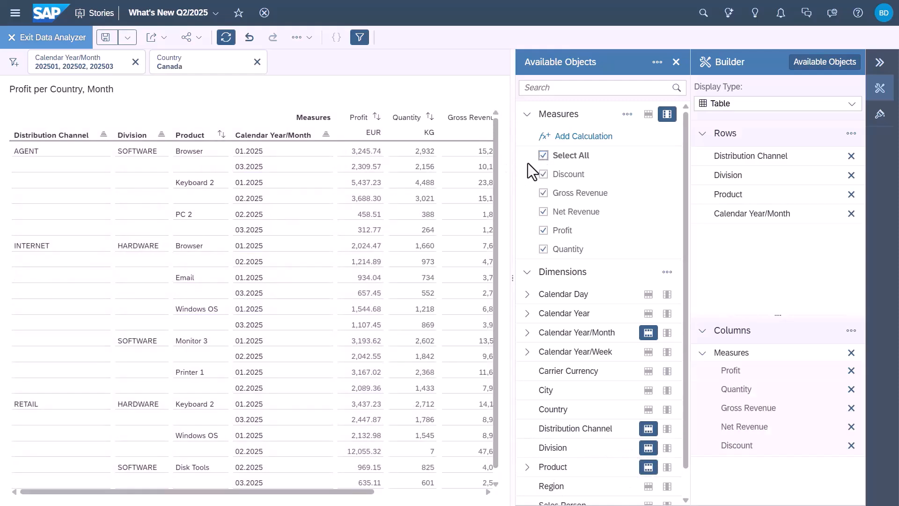
{"action": "left_click", "coordinate": [127, 37]}
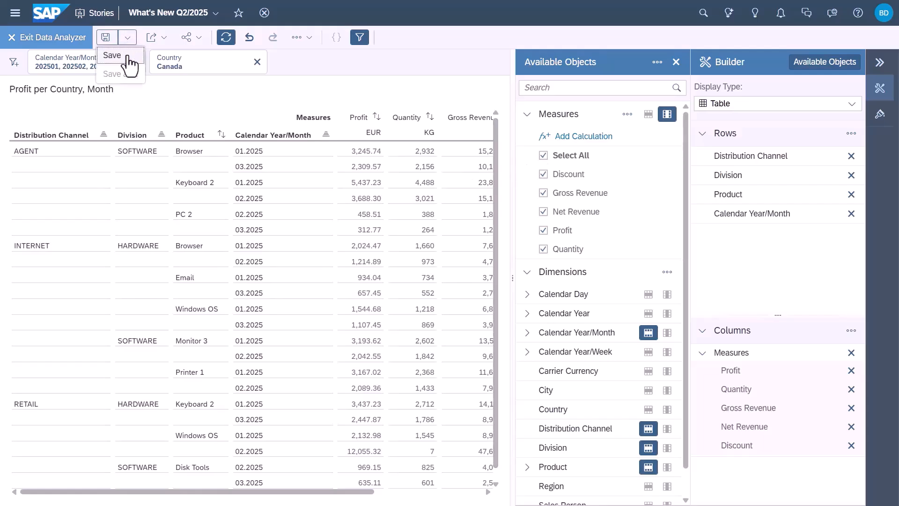
{"action": "left_click", "coordinate": [111, 55]}
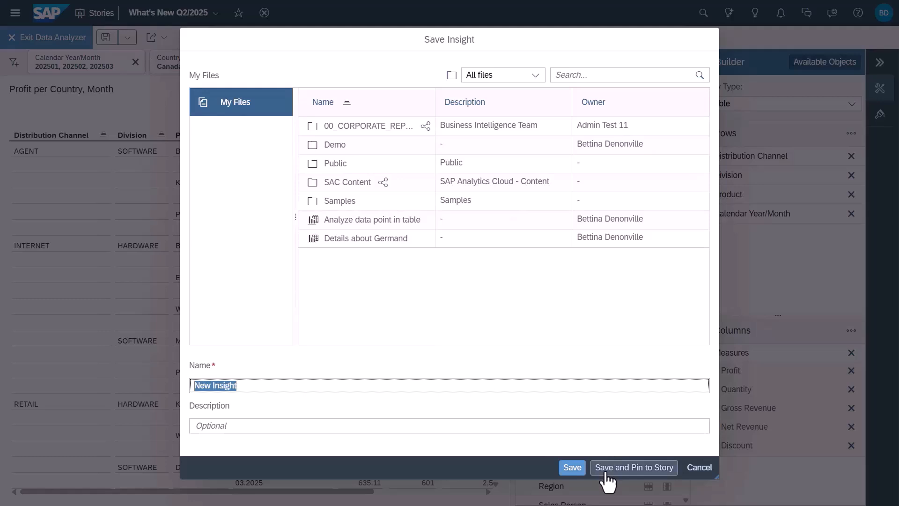
Step: Save the insight as 'Details on Canada' and pin it to the story
{"action": "left_click", "coordinate": [244, 385]}
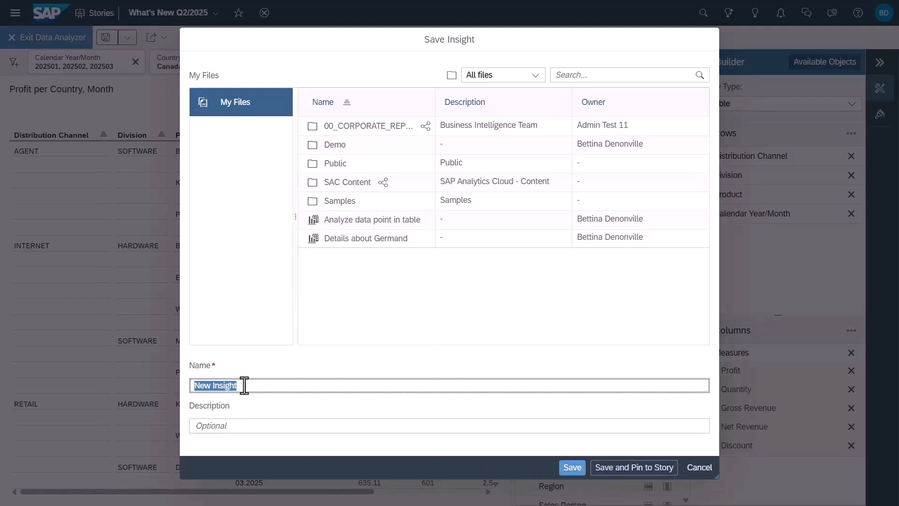
{"action": "type", "text": "Detail"}
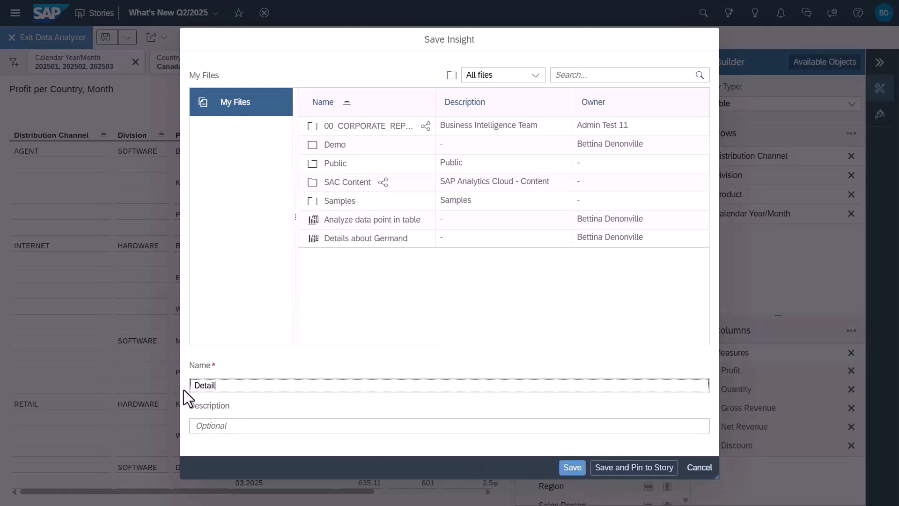
{"action": "type", "text": "Details on Canada"}
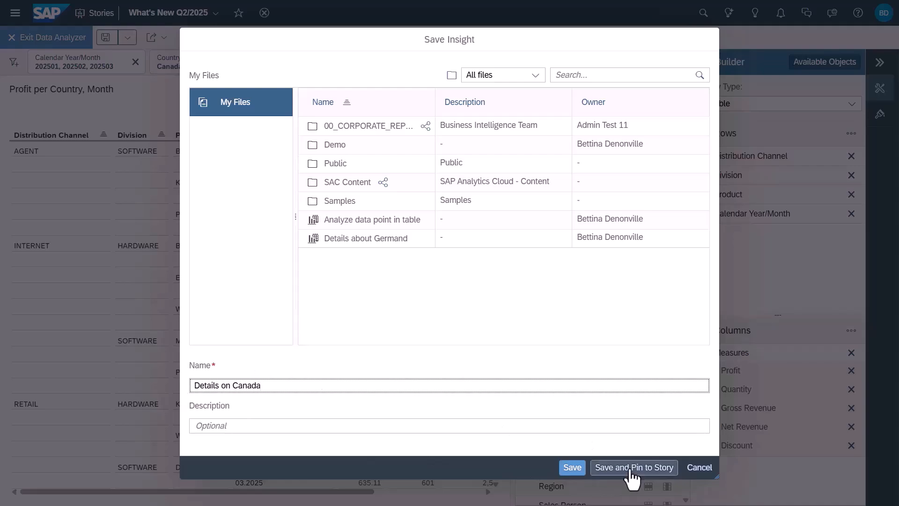
{"action": "left_click", "coordinate": [633, 467]}
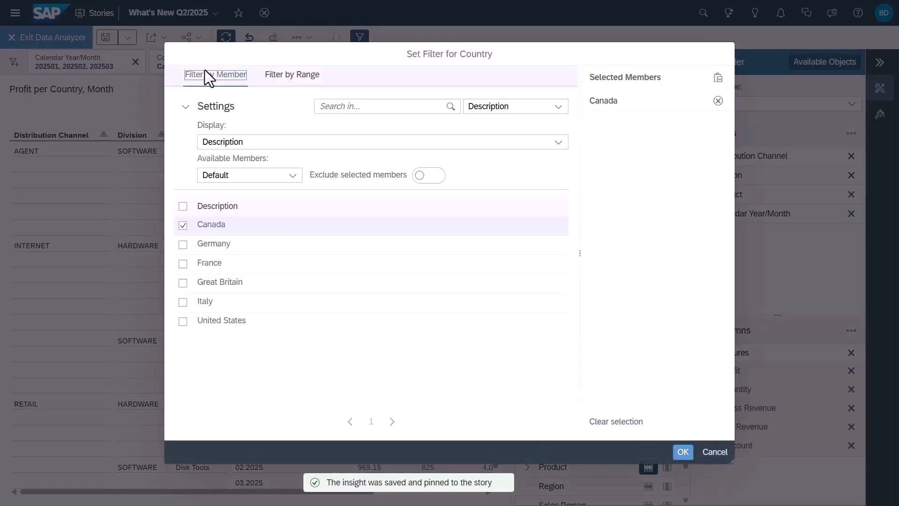
Step: Switch the country filter to Germany, save and pin that insight, then exit Data Analyzer
{"action": "left_click", "coordinate": [682, 451]}
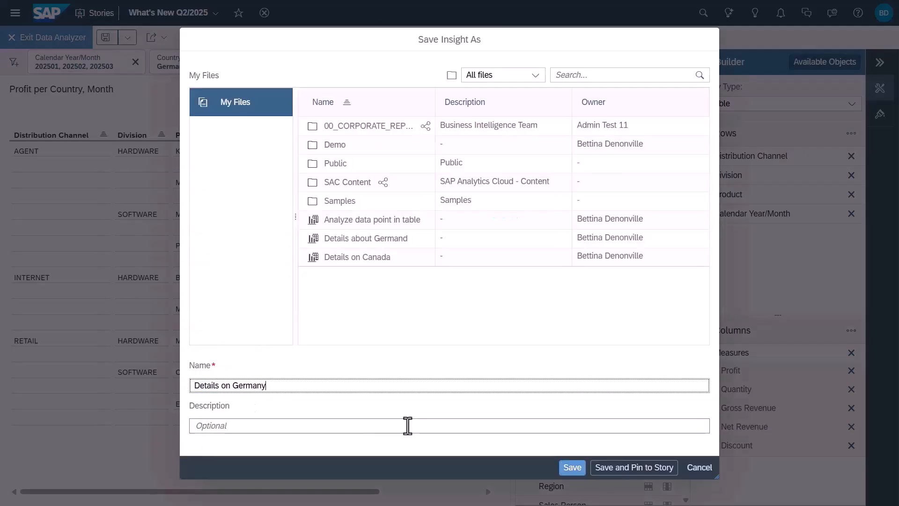
{"action": "left_click", "coordinate": [634, 467]}
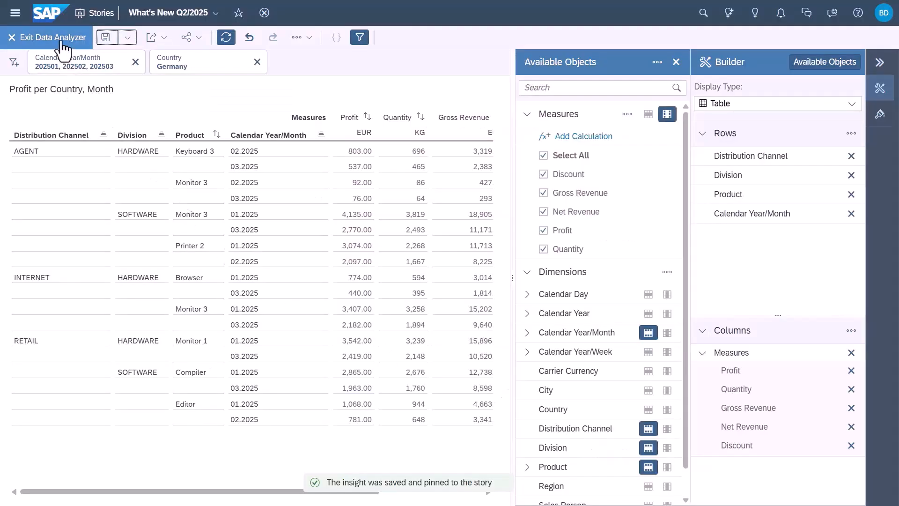
{"action": "left_click", "coordinate": [46, 37]}
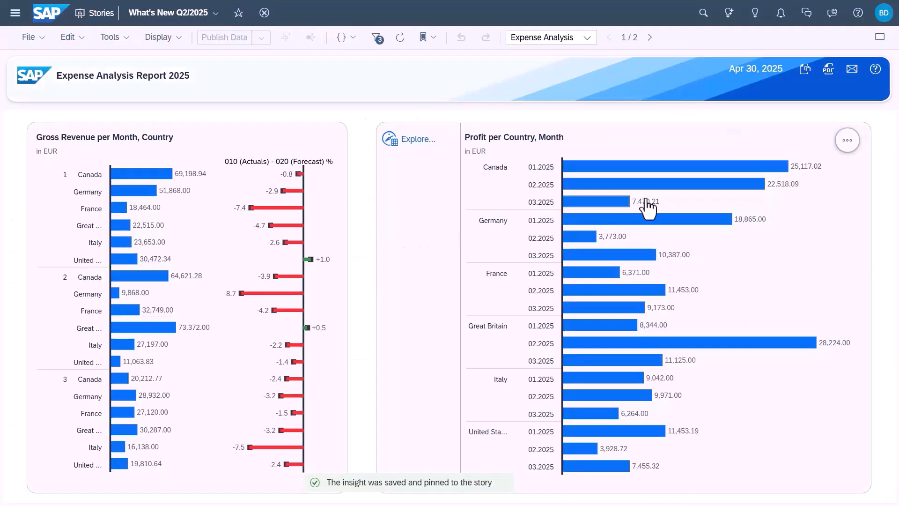
Step: Permanently delete 'Details on Canada', then save and pin a new profit insight to the story
{"action": "left_click", "coordinate": [846, 139]}
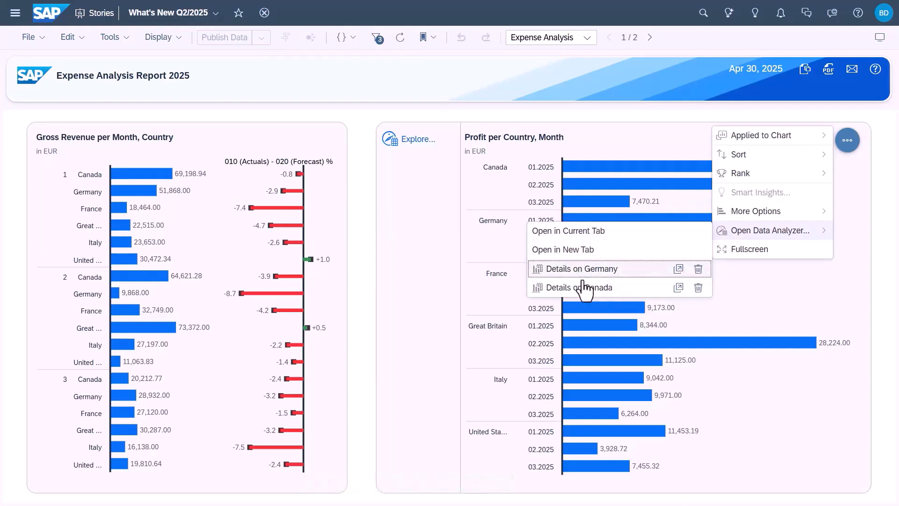
{"action": "mouse_move", "coordinate": [679, 293]}
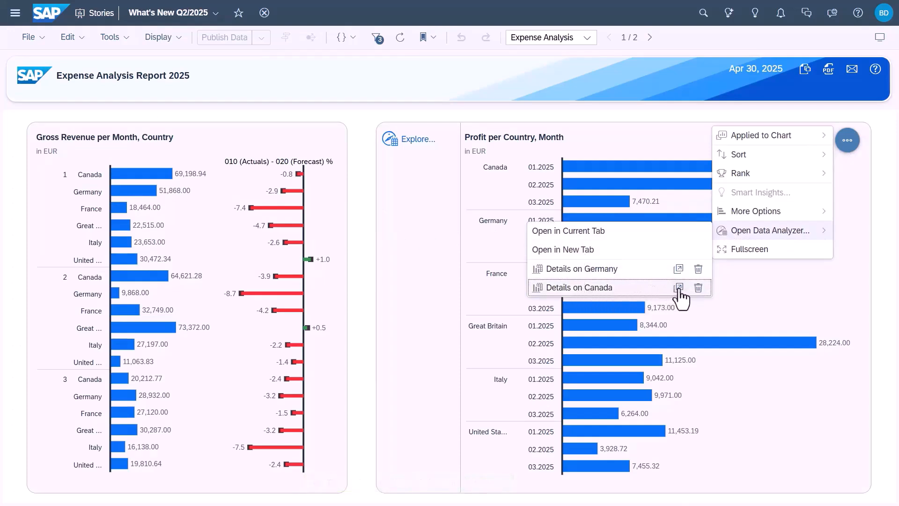
{"action": "mouse_move", "coordinate": [676, 289]}
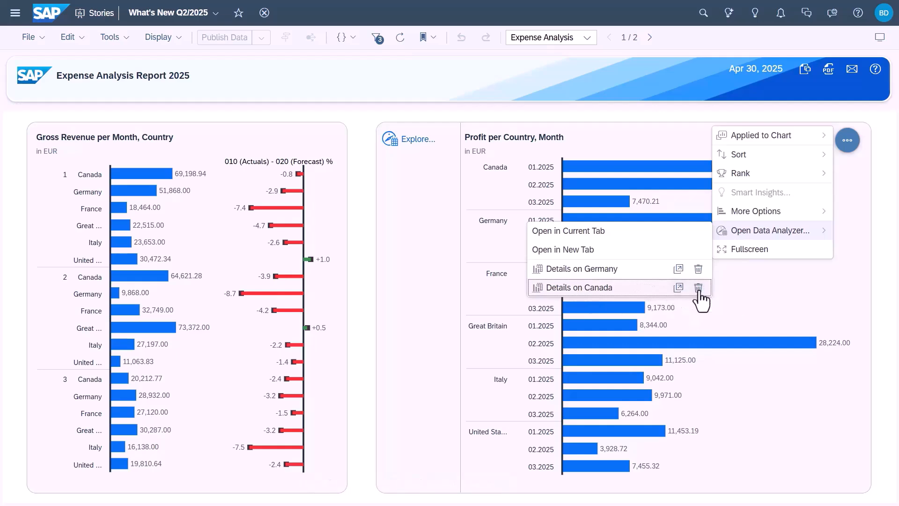
{"action": "left_click", "coordinate": [698, 287]}
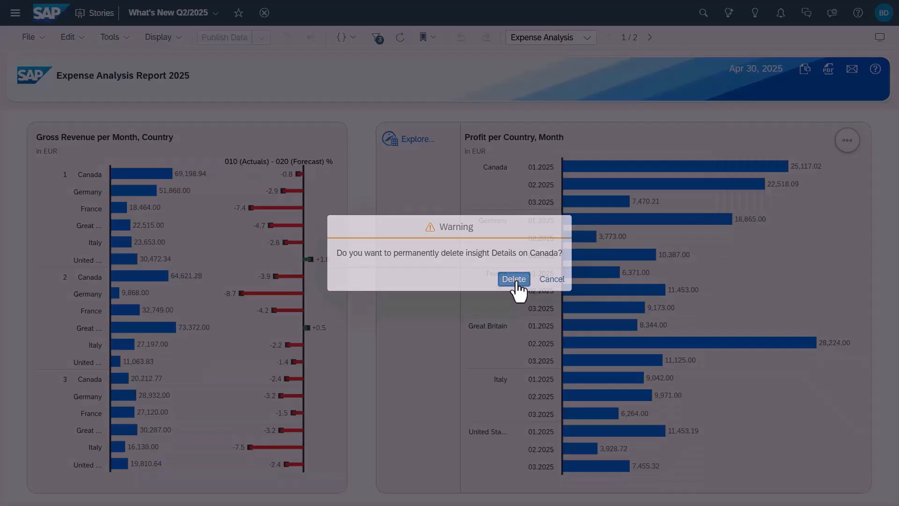
{"action": "left_click", "coordinate": [514, 279]}
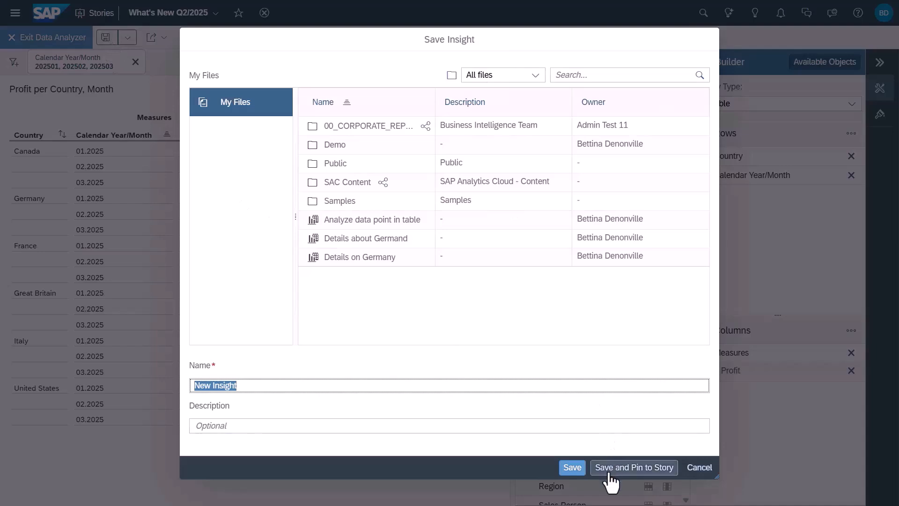
{"action": "left_click", "coordinate": [633, 467]}
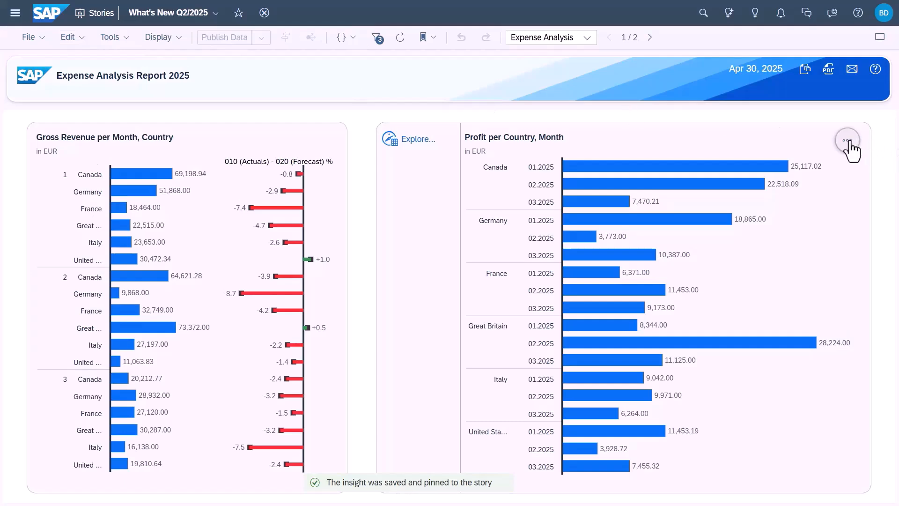
Step: Open AutoGenerated_BigQueryNamedConnection's BigQuery settings for editing, then show My Files
{"action": "left_click", "coordinate": [847, 140]}
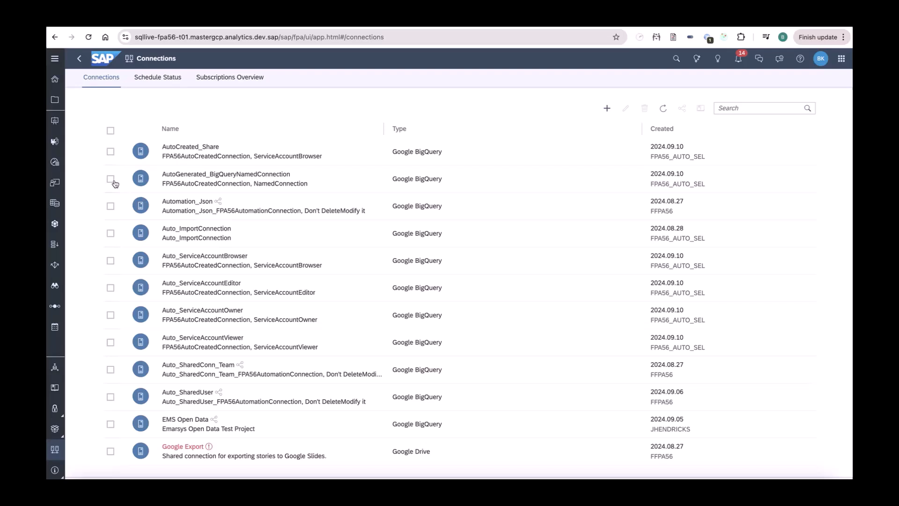
{"action": "left_click", "coordinate": [111, 179]}
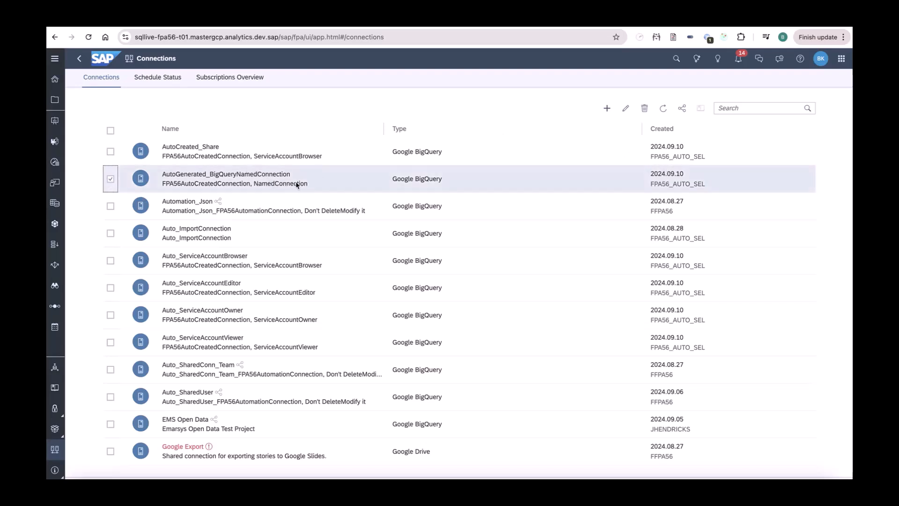
{"action": "mouse_move", "coordinate": [634, 118]}
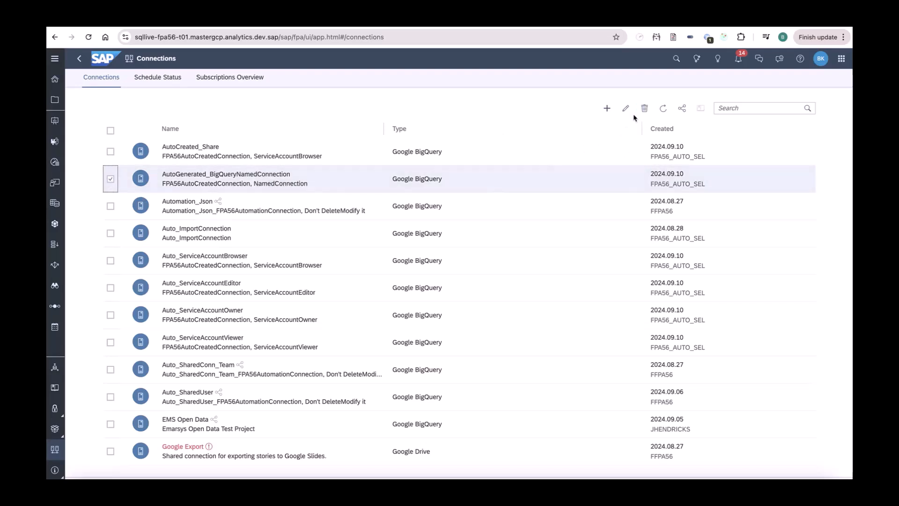
{"action": "left_click", "coordinate": [626, 108]}
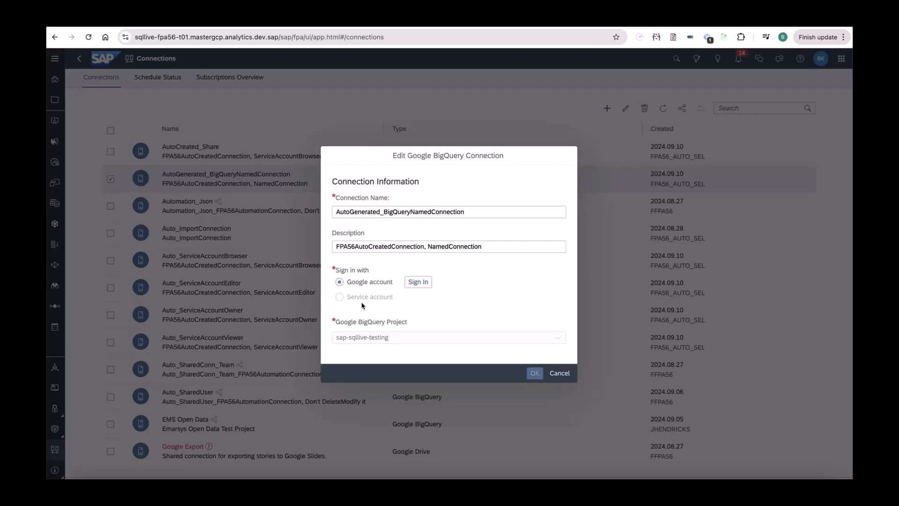
{"action": "mouse_move", "coordinate": [374, 289]}
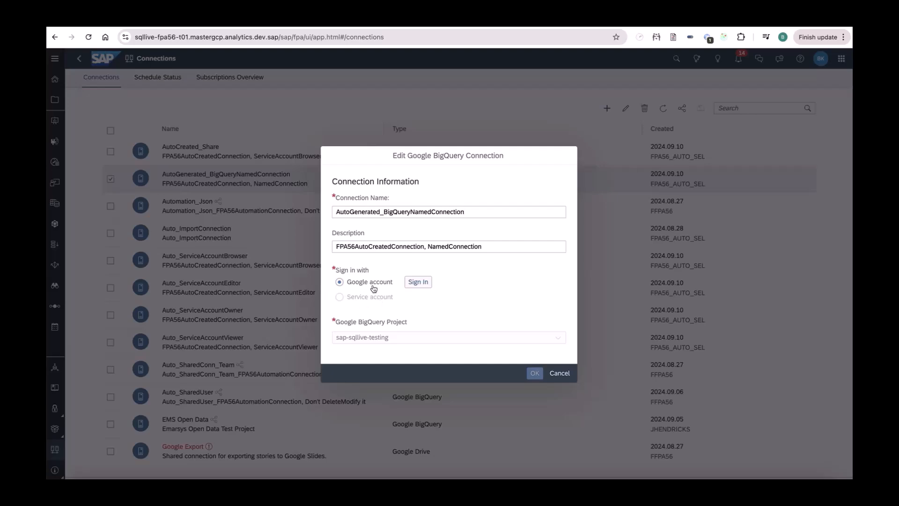
{"action": "left_click", "coordinate": [559, 373]}
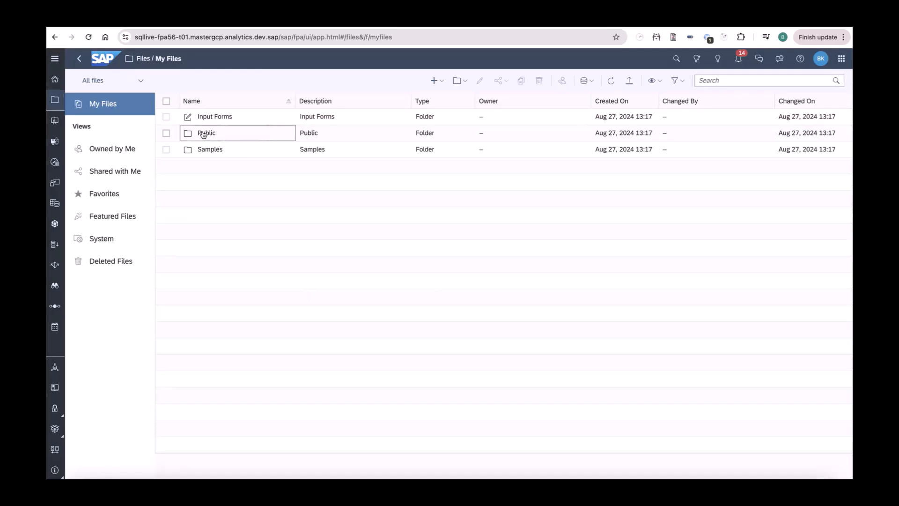
Step: Browse Public to the FPA56 folder and open the DemoStory_Sep10 story
{"action": "double_click", "coordinate": [206, 133]}
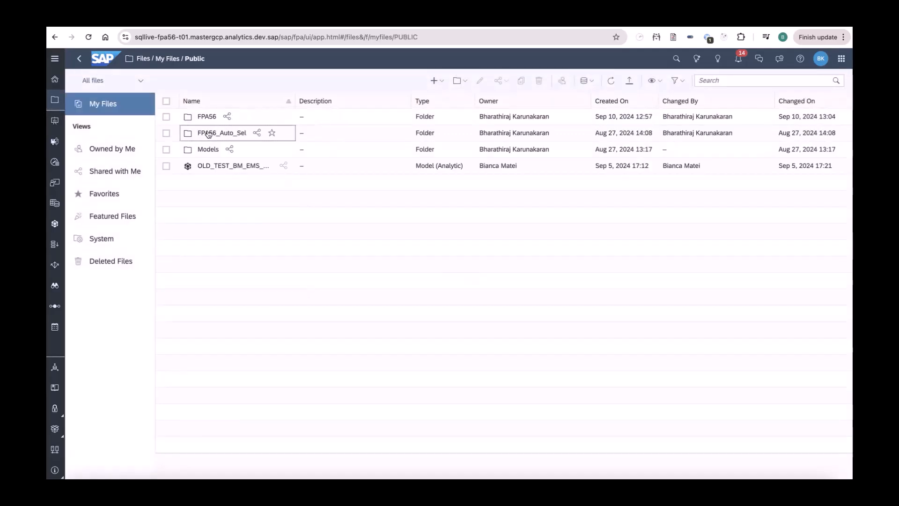
{"action": "double_click", "coordinate": [222, 133]}
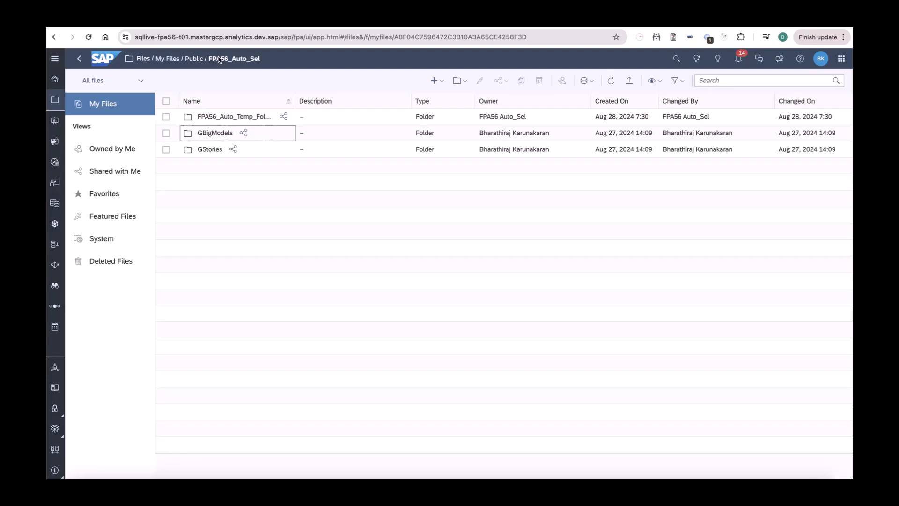
{"action": "left_click", "coordinate": [194, 58]}
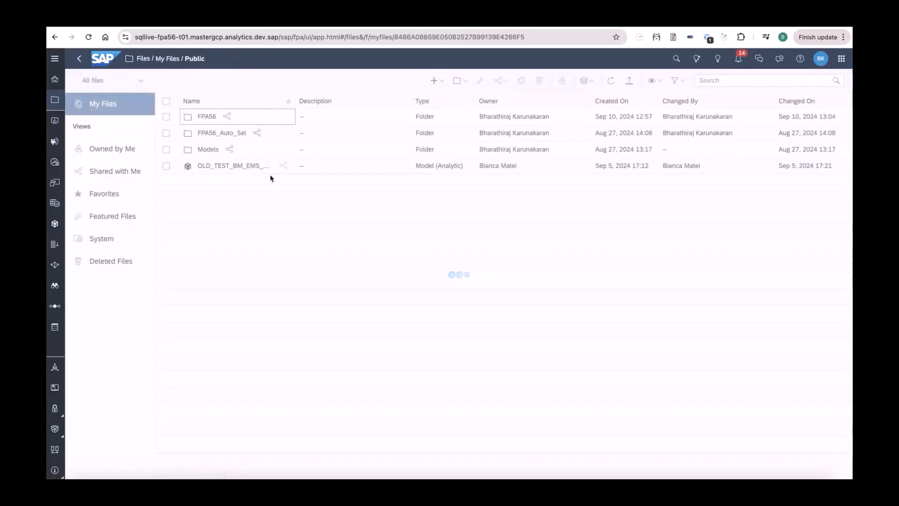
{"action": "double_click", "coordinate": [207, 116]}
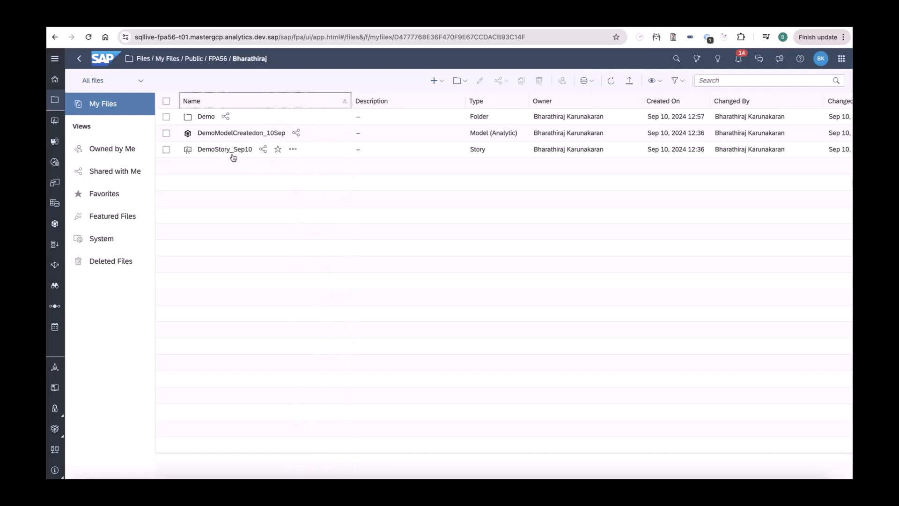
{"action": "double_click", "coordinate": [224, 149]}
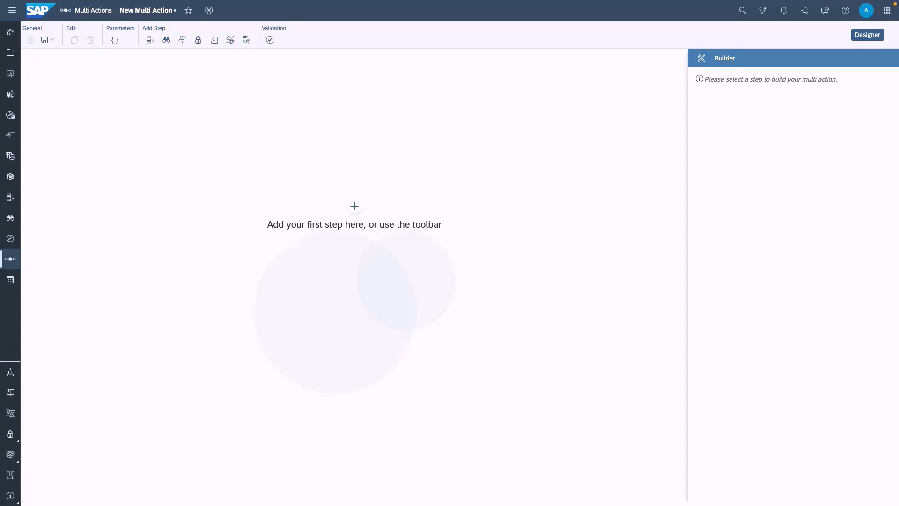
Step: Add a PaPM Integration Step named 'PaPM Trigger Calculation'
{"action": "left_click", "coordinate": [354, 206]}
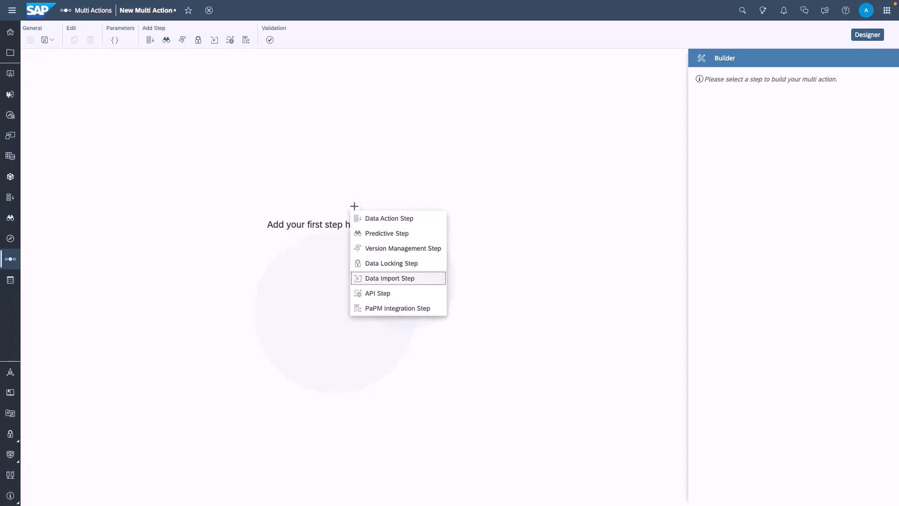
{"action": "left_click", "coordinate": [397, 308]}
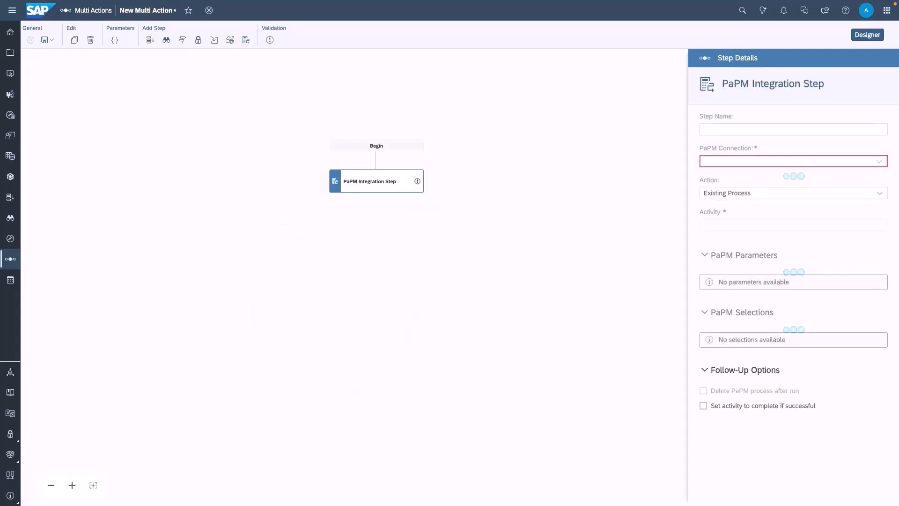
{"action": "left_click", "coordinate": [793, 130]}
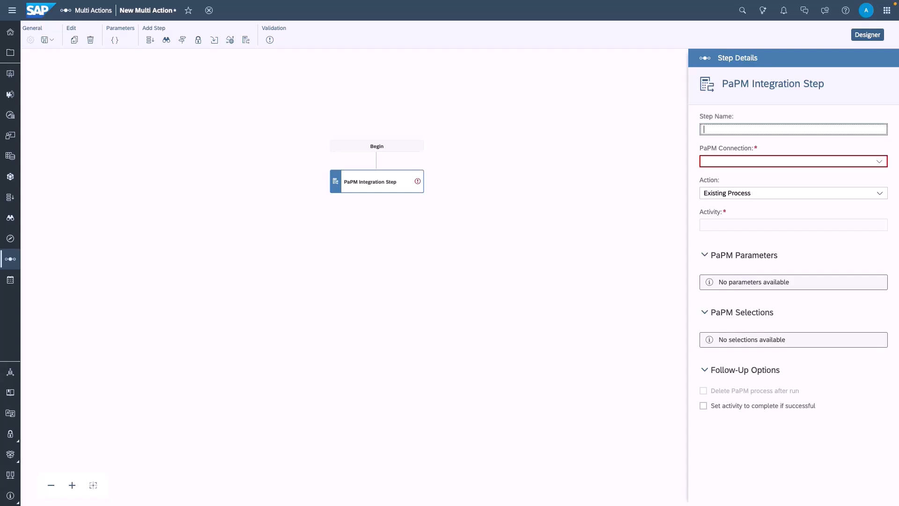
{"action": "type", "text": "PaPM Trigger Calculation"}
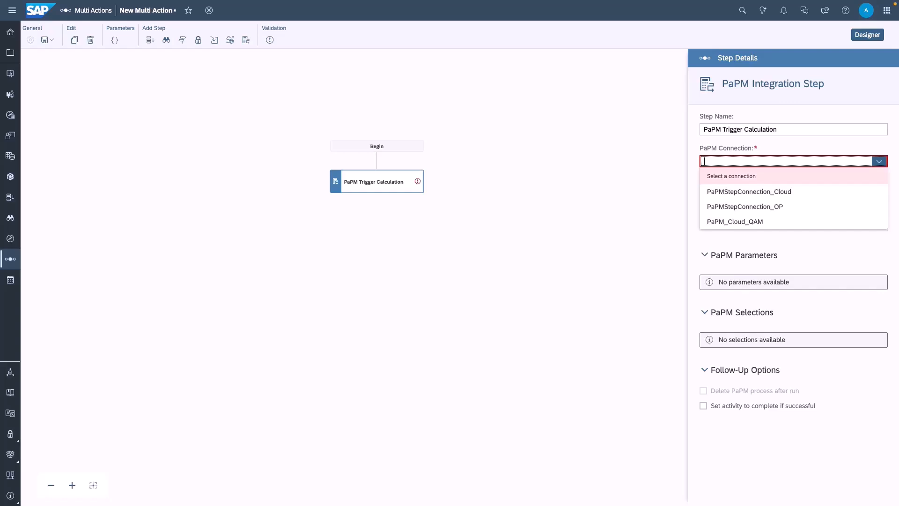
Step: Set connection PaPM_Cloud_QAM, action New Process, and activity Execute Simple Calculation
{"action": "left_click", "coordinate": [734, 221]}
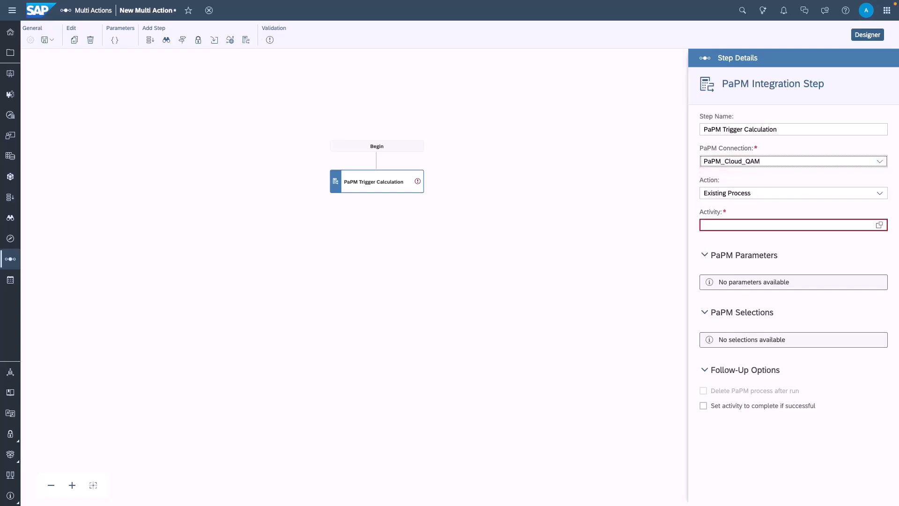
{"action": "left_click", "coordinate": [879, 193]}
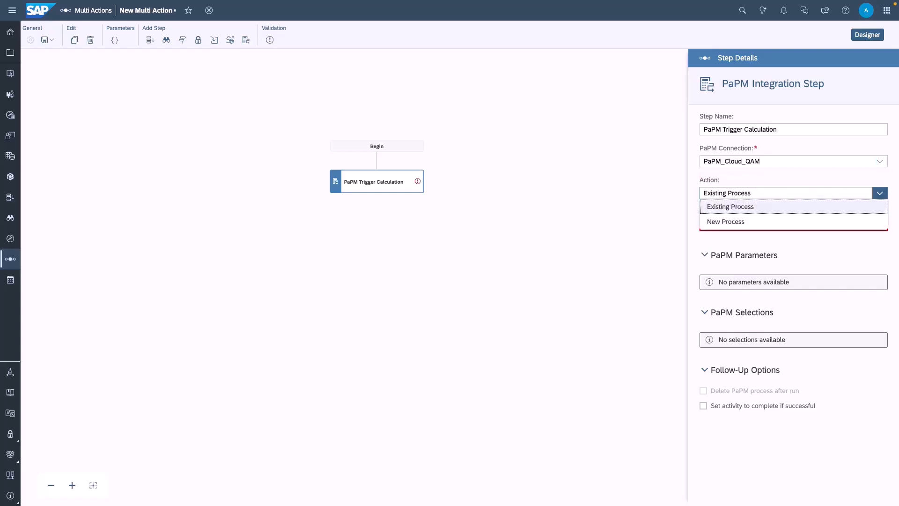
{"action": "left_click", "coordinate": [725, 221]}
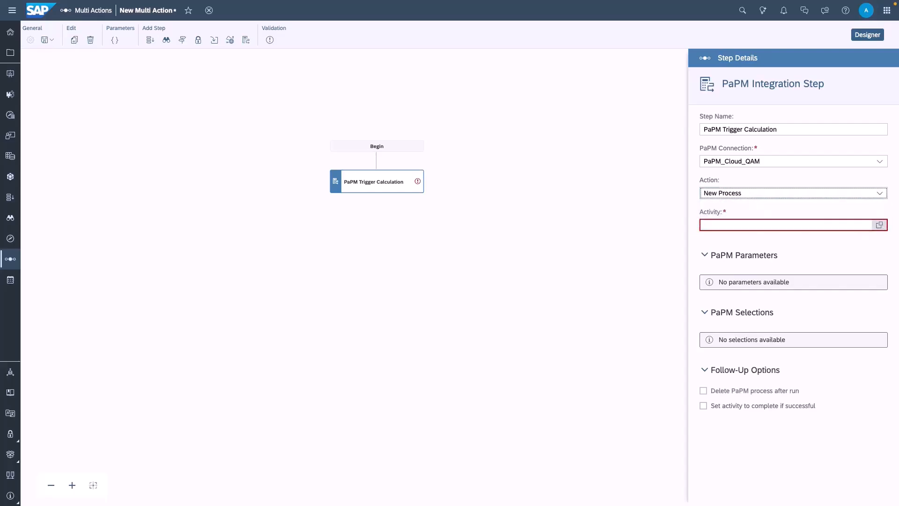
{"action": "left_click", "coordinate": [878, 225]}
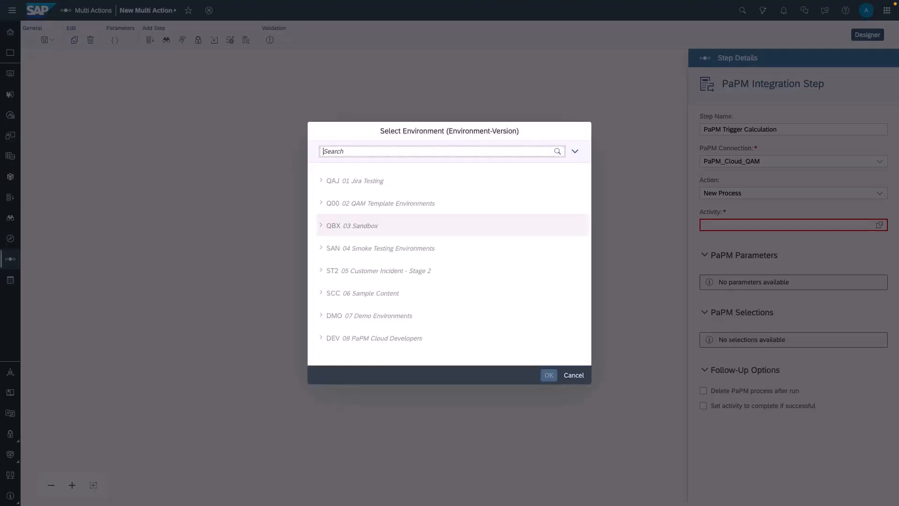
{"action": "type", "text": "DEMO - APIStep MultiAction: SAP Analytics Cloud <> SAP PaP..."}
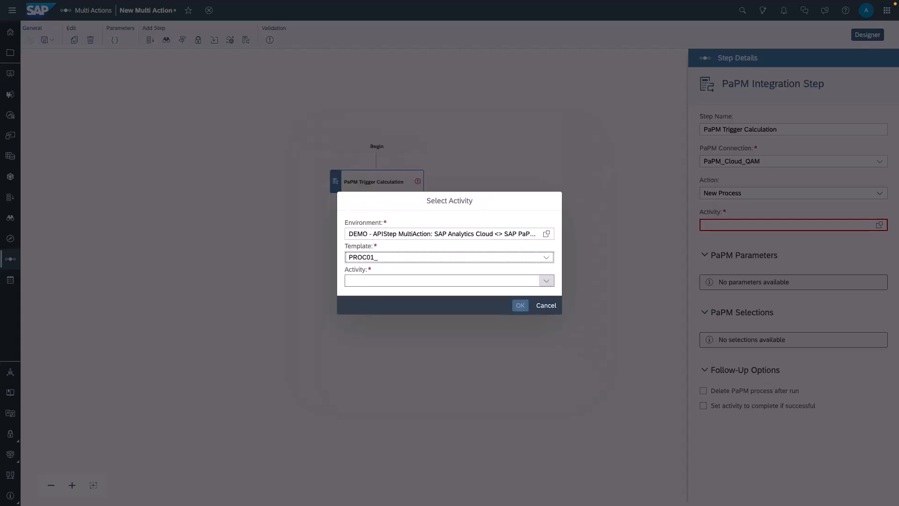
{"action": "left_click", "coordinate": [520, 305]}
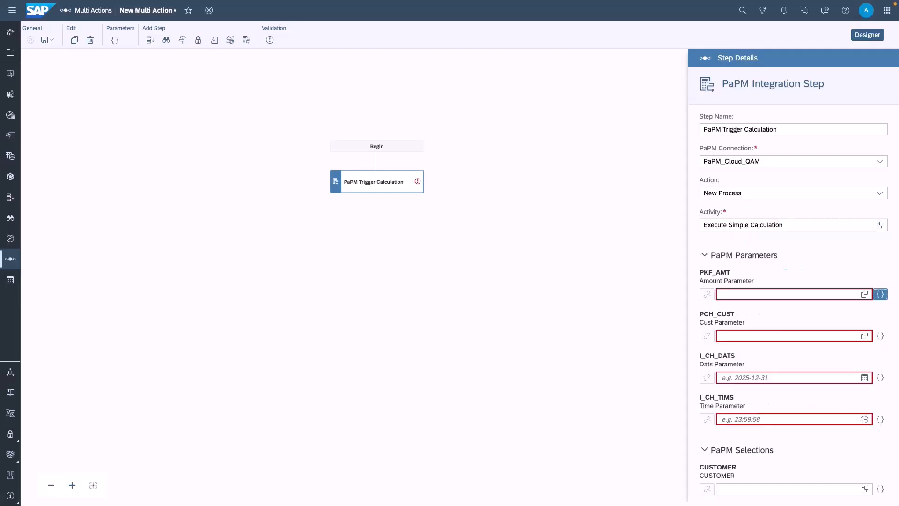
Step: Bind the amount, customer and date parameters to PKF_AMT, PCH_CUST and I_CH_DATS
{"action": "left_click", "coordinate": [881, 295]}
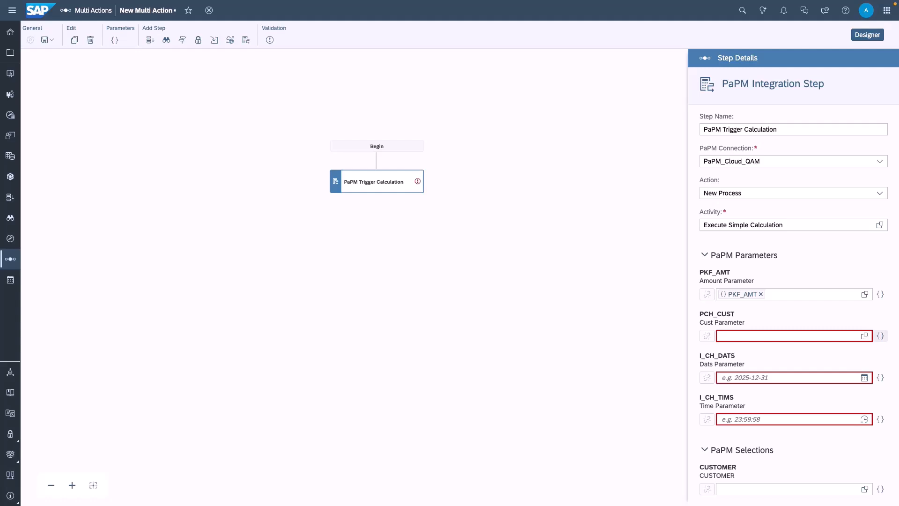
{"action": "left_click", "coordinate": [881, 335]}
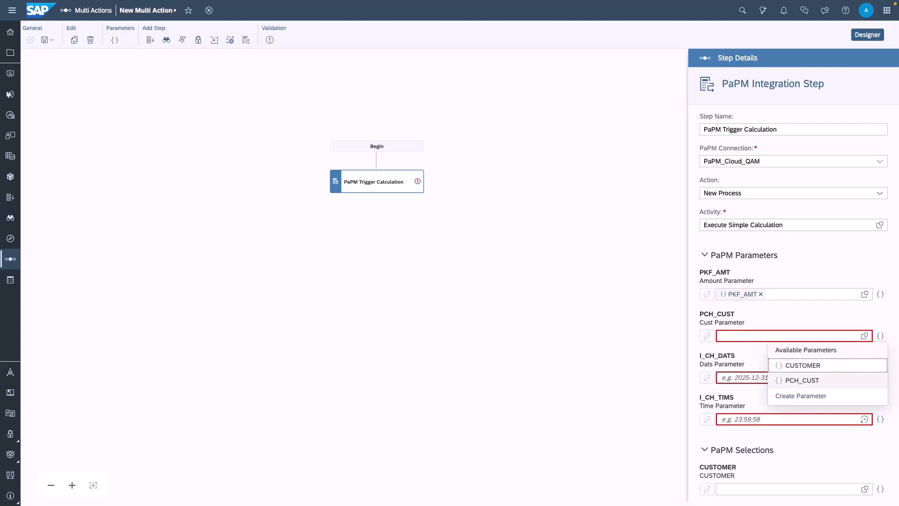
{"action": "left_click", "coordinate": [802, 380]}
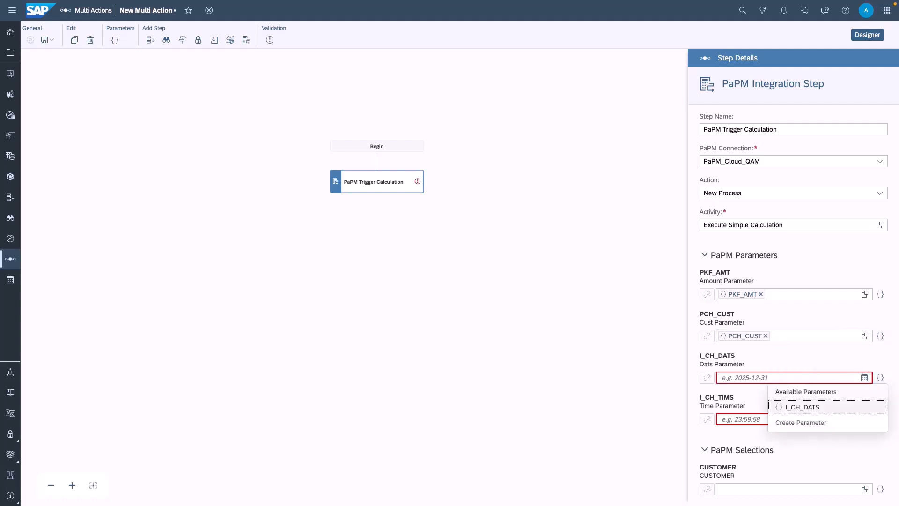
{"action": "left_click", "coordinate": [801, 406]}
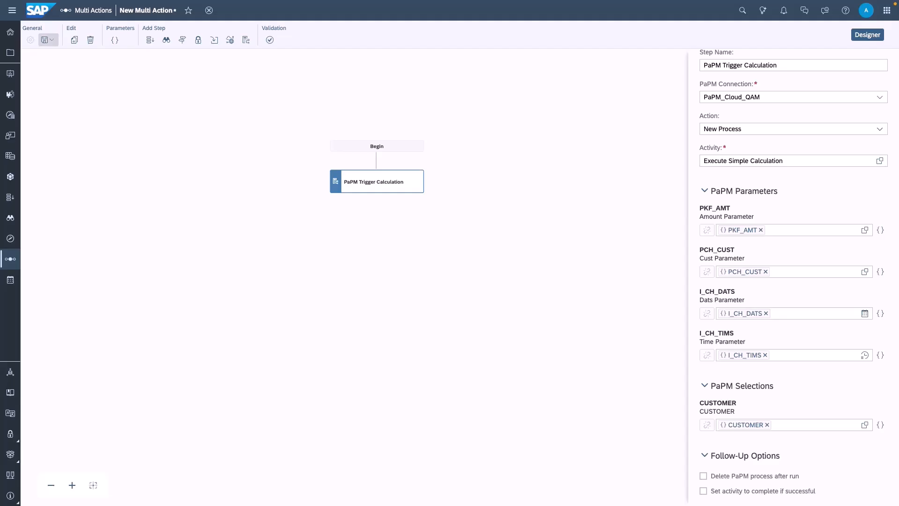
Step: Save the multi action as 'Trigger PaPM Calculation'
{"action": "left_click", "coordinate": [44, 40]}
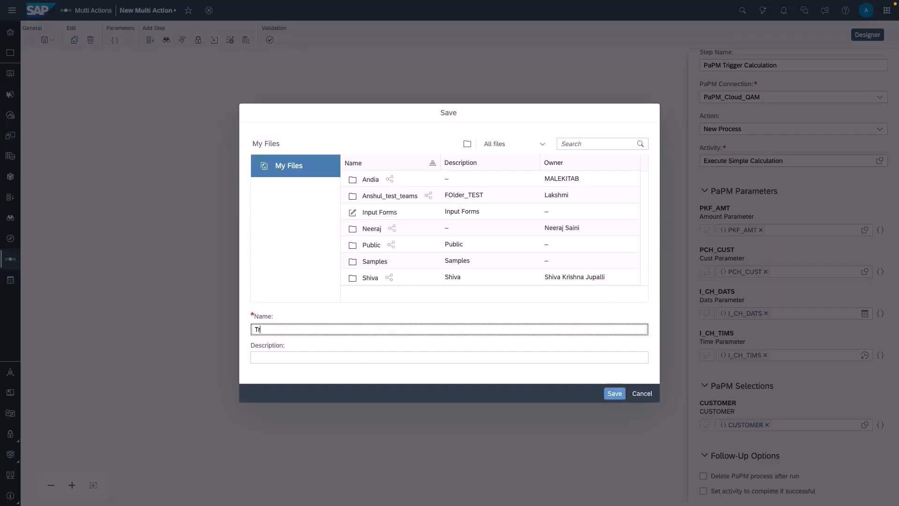
{"action": "type", "text": "rigger PaPM C"}
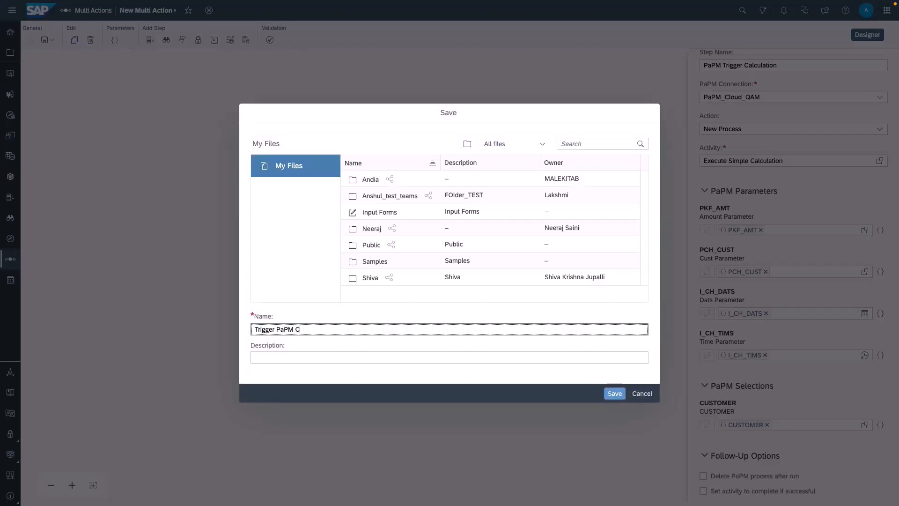
{"action": "type", "text": "alculation"}
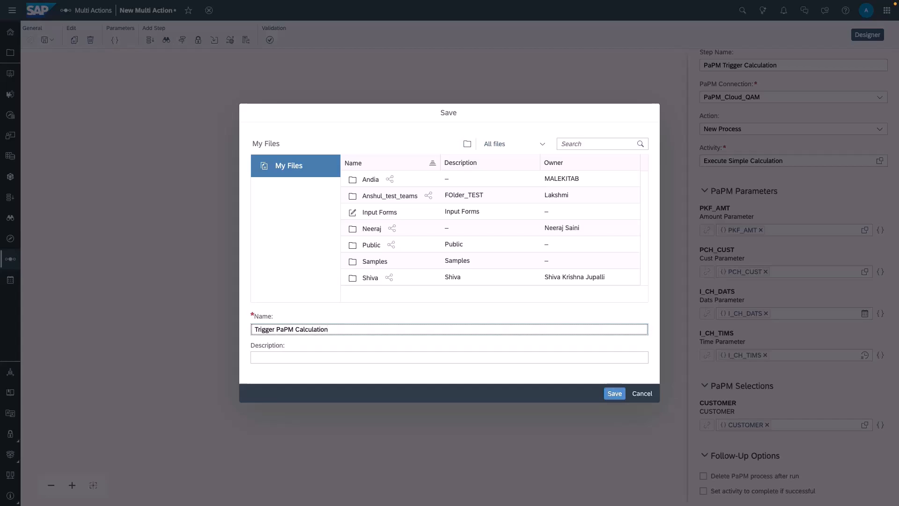
{"action": "left_click", "coordinate": [615, 393]}
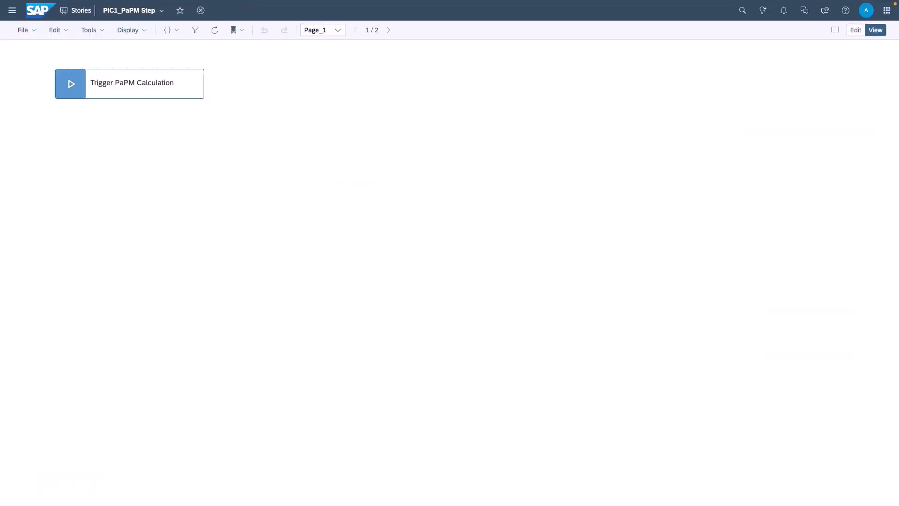
Step: Run Trigger PaPM Calculation from the story with date 15 April 2025
{"action": "left_click", "coordinate": [71, 83]}
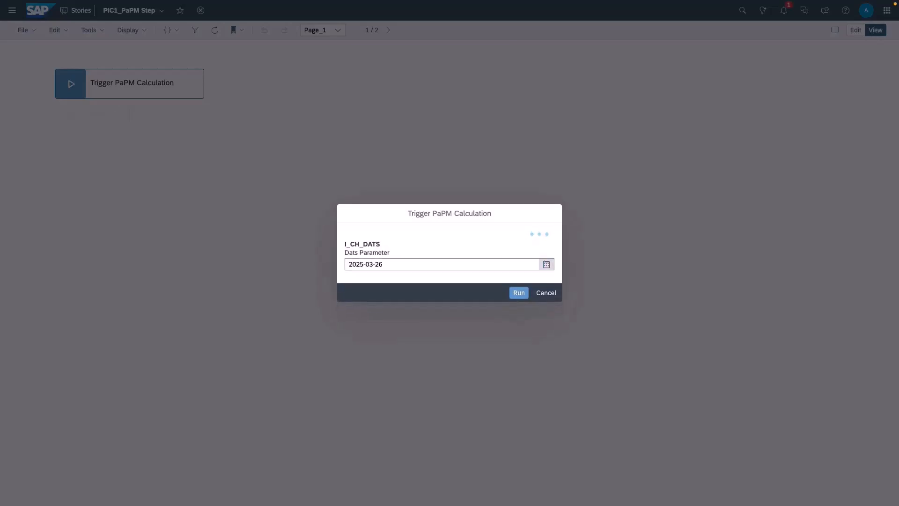
{"action": "left_click", "coordinate": [546, 264]}
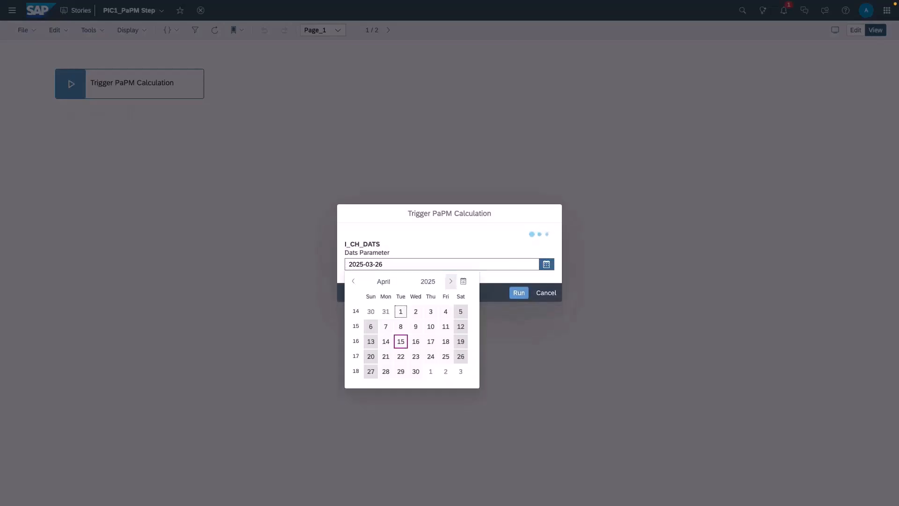
{"action": "left_click", "coordinate": [400, 341]}
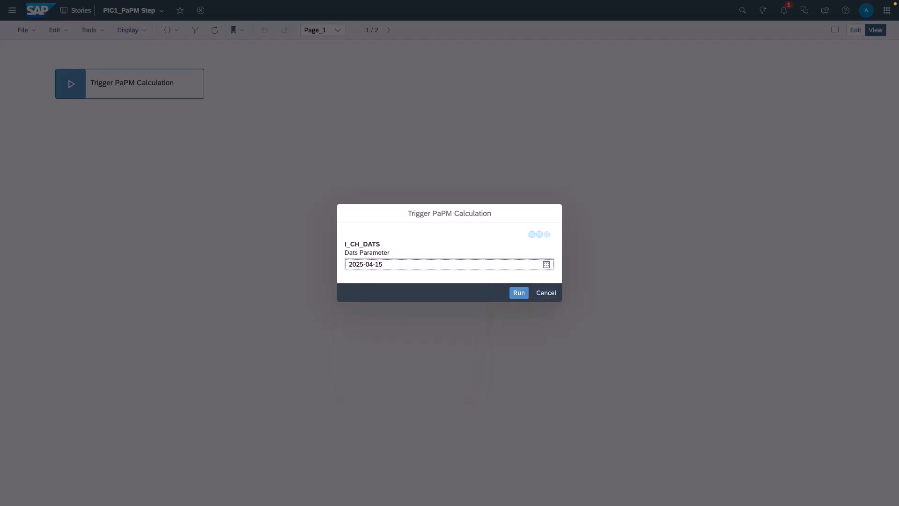
{"action": "left_click", "coordinate": [519, 293]}
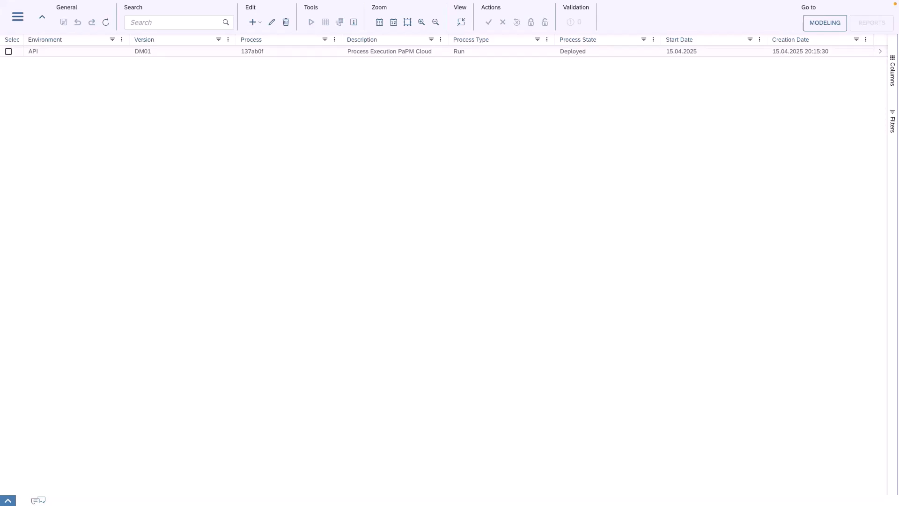